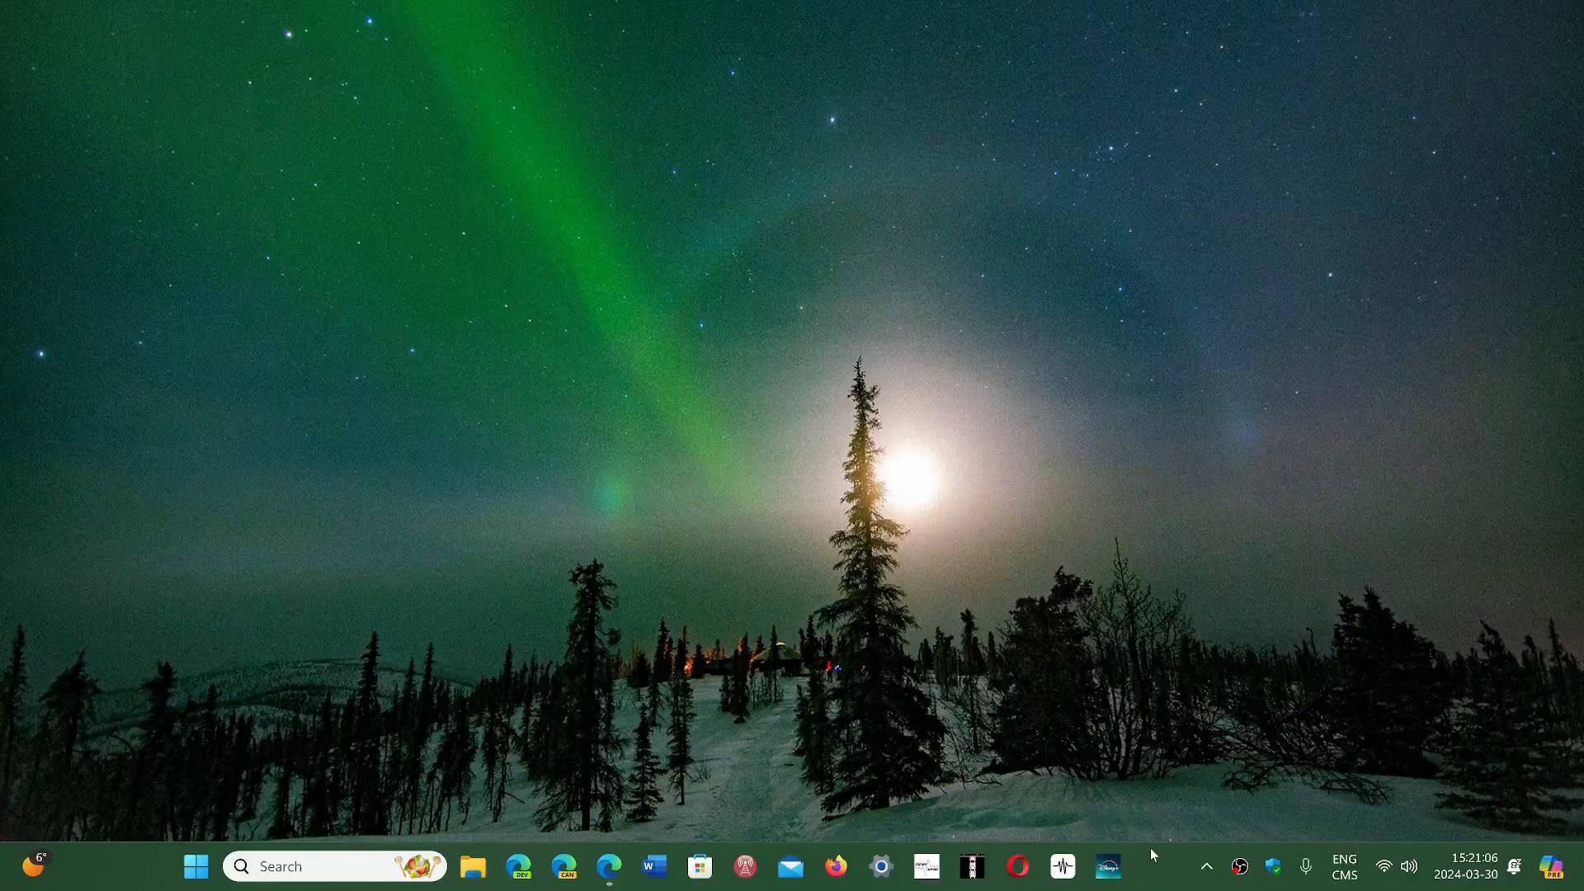
mouse_move(1035, 645)
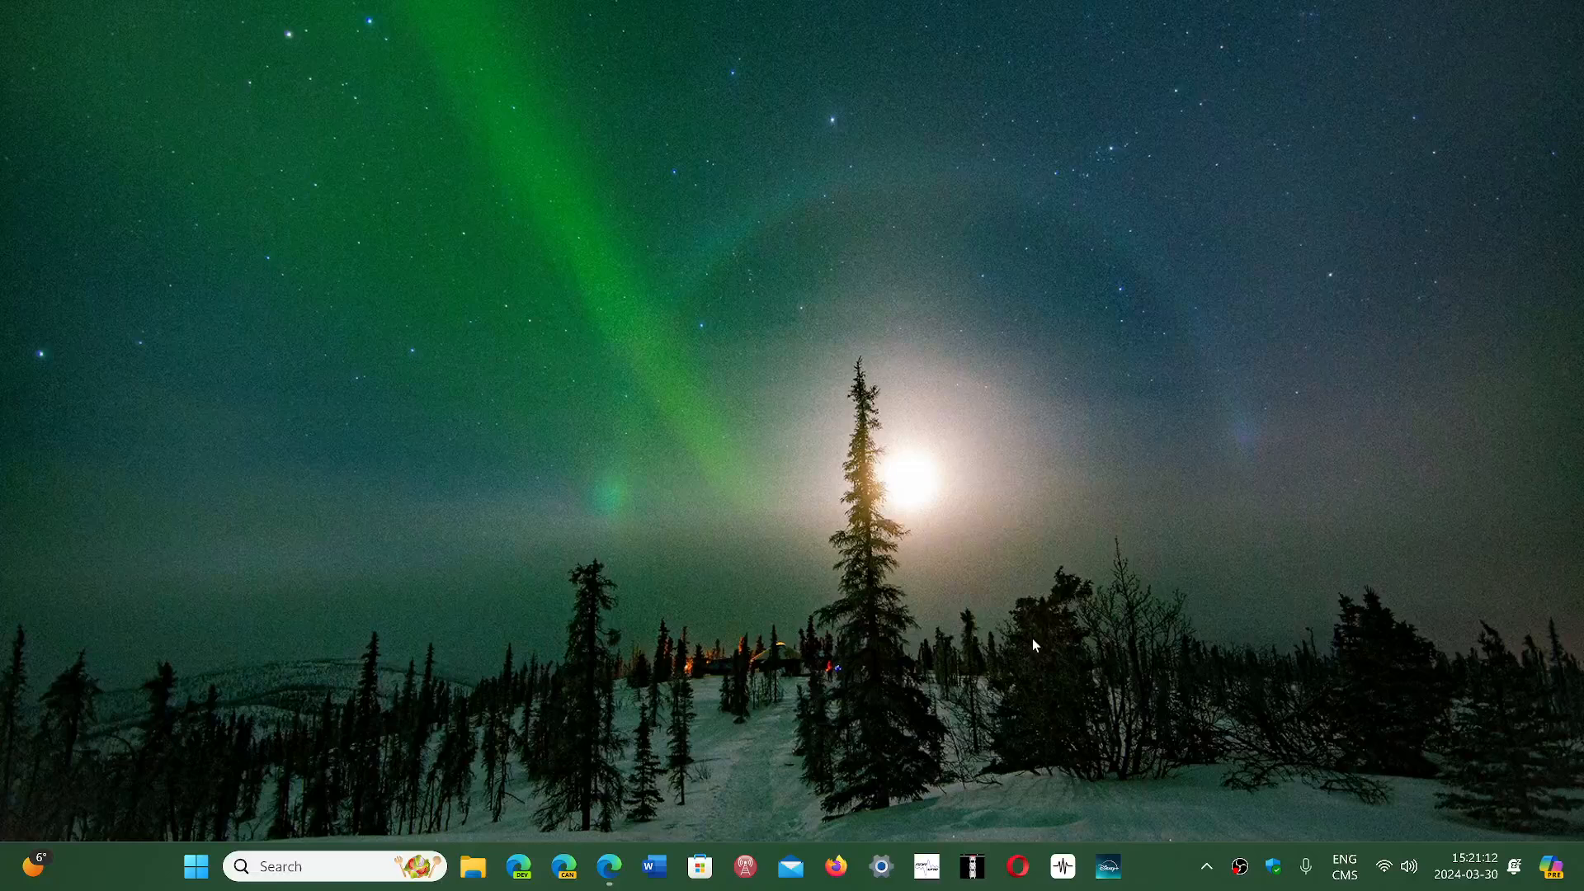
mouse_move(162, 876)
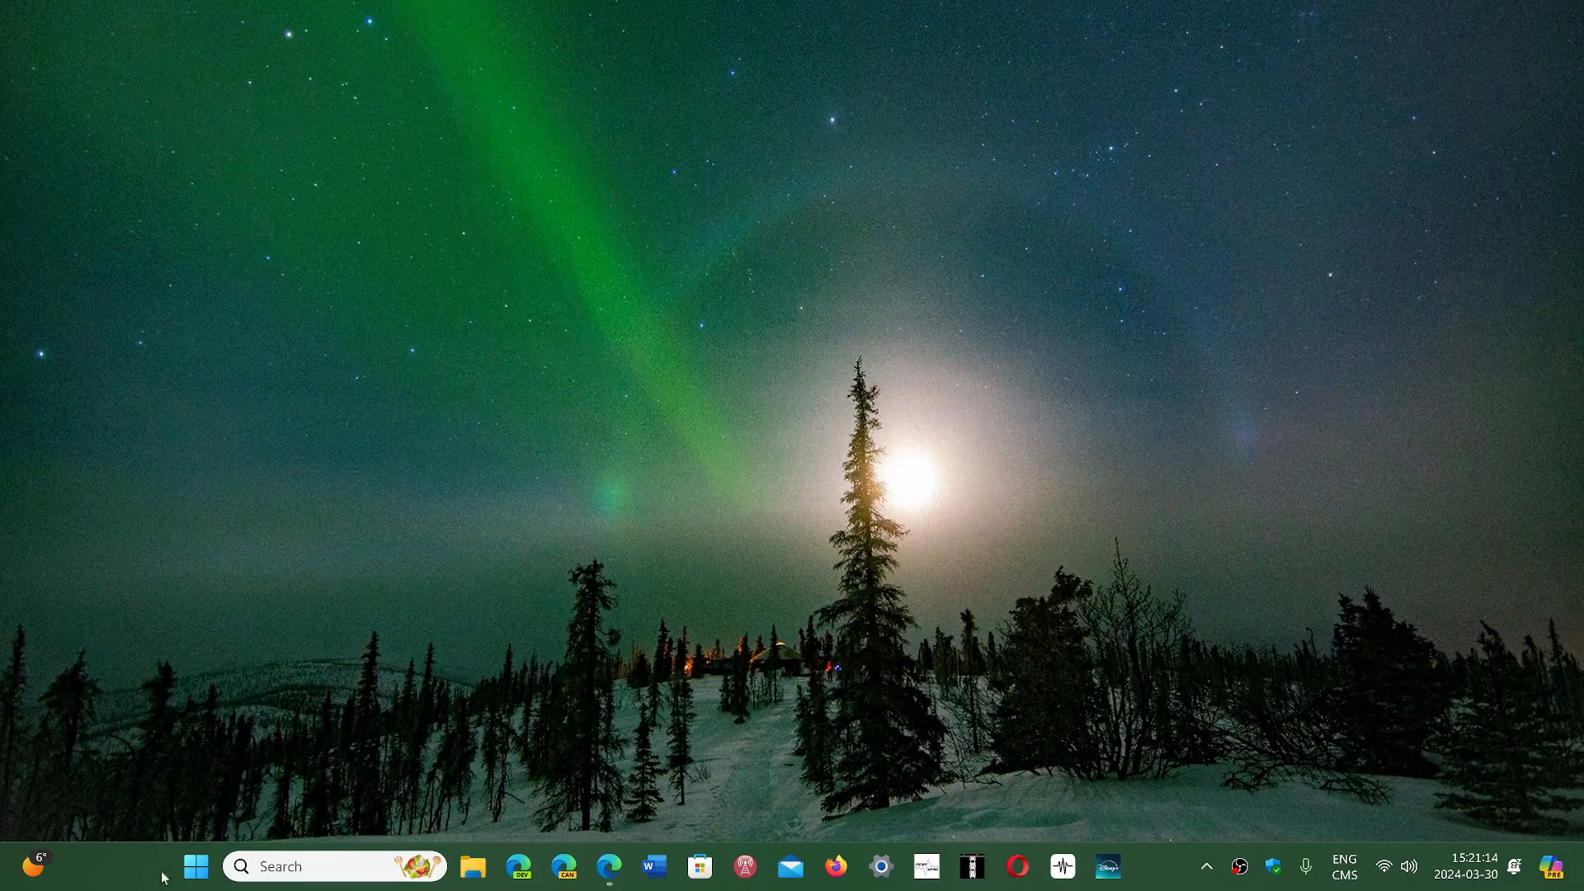
Switch to the Edge window showing the PhantomOcean3 post with its video playing.
click(196, 867)
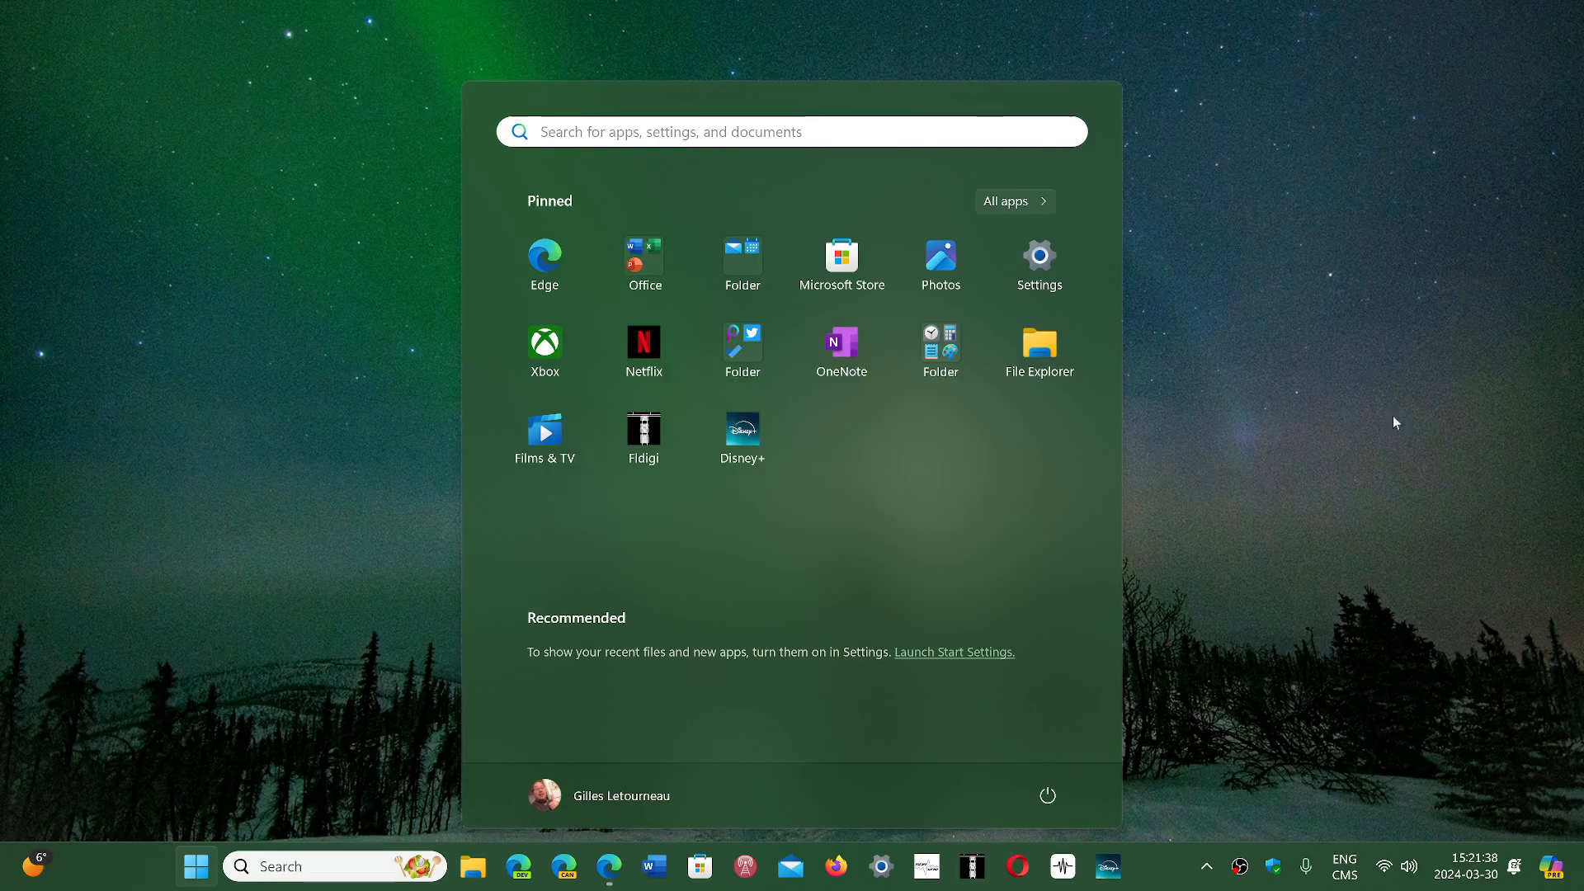
mouse_move(1280, 609)
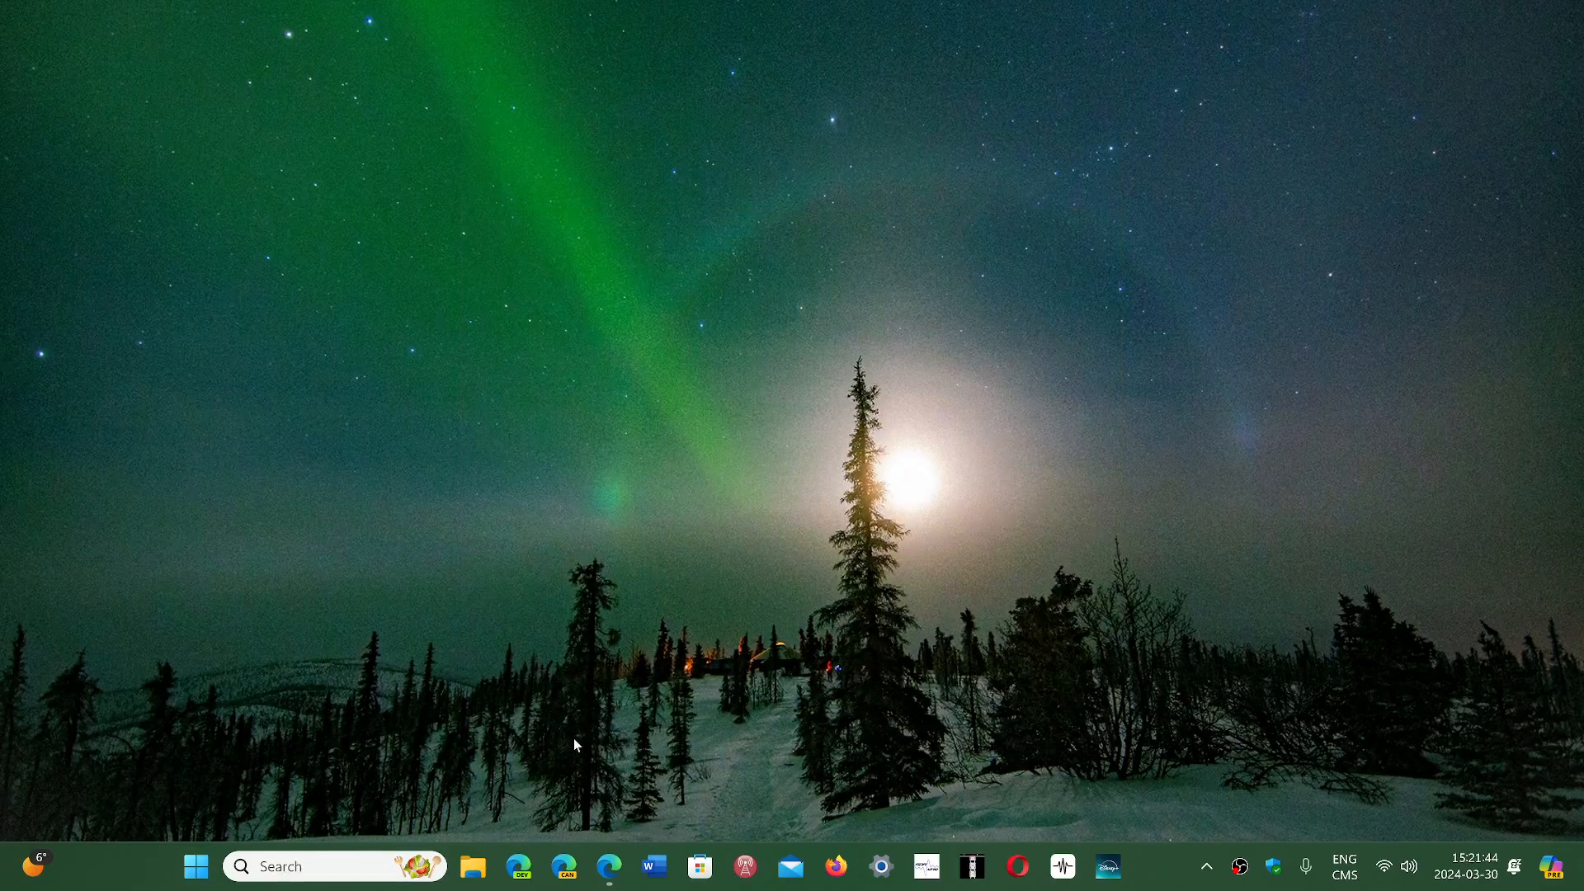
mouse_move(609, 867)
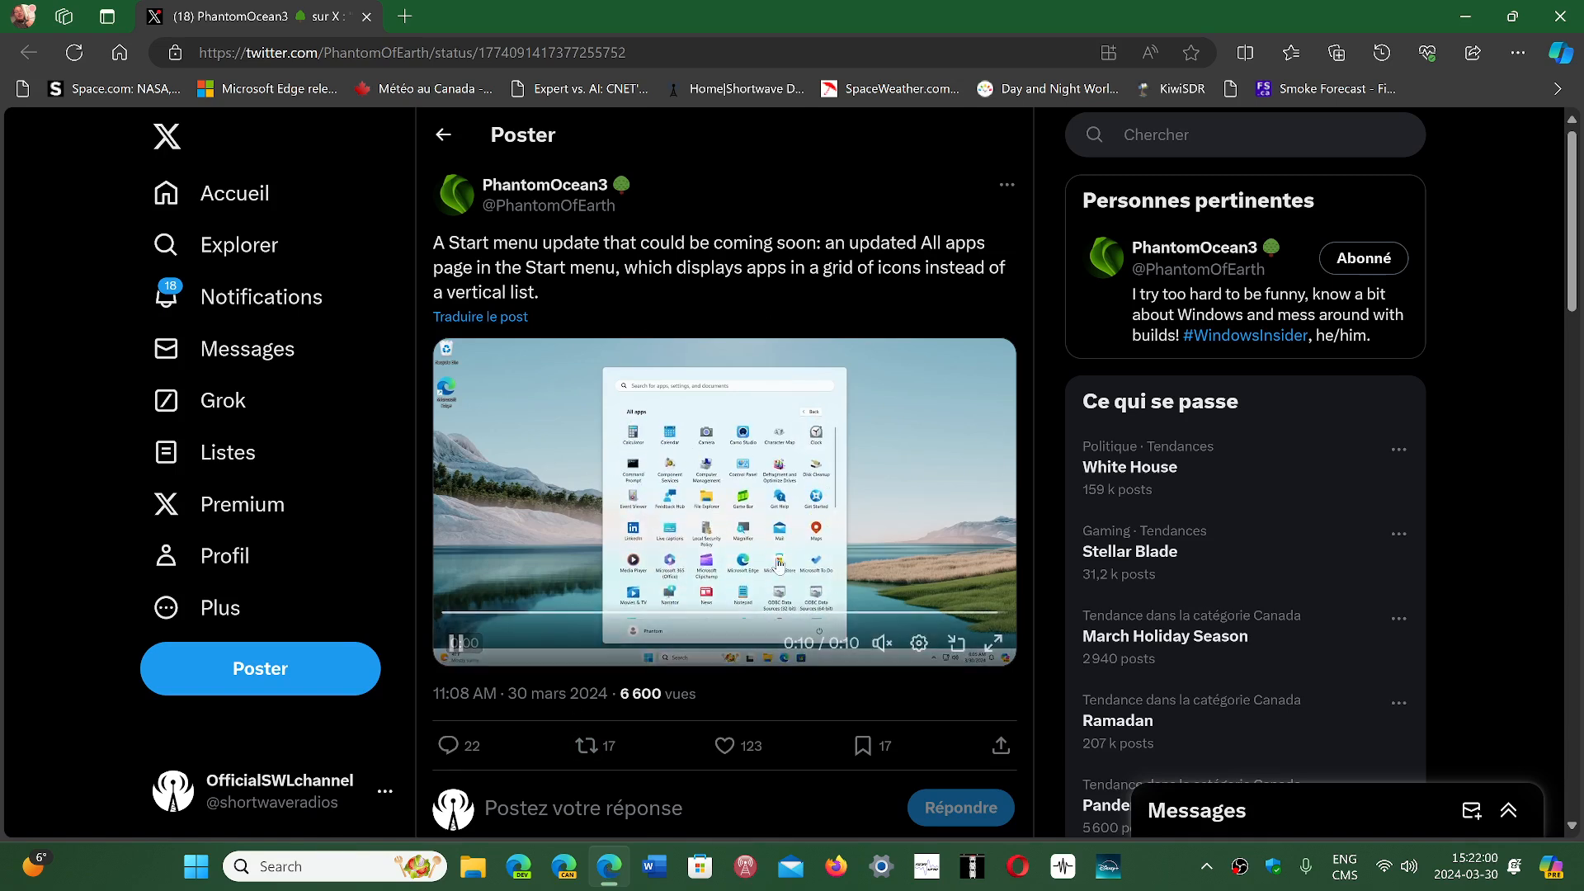
Replay the post's video from the start and expand it to full screen.
click(462, 642)
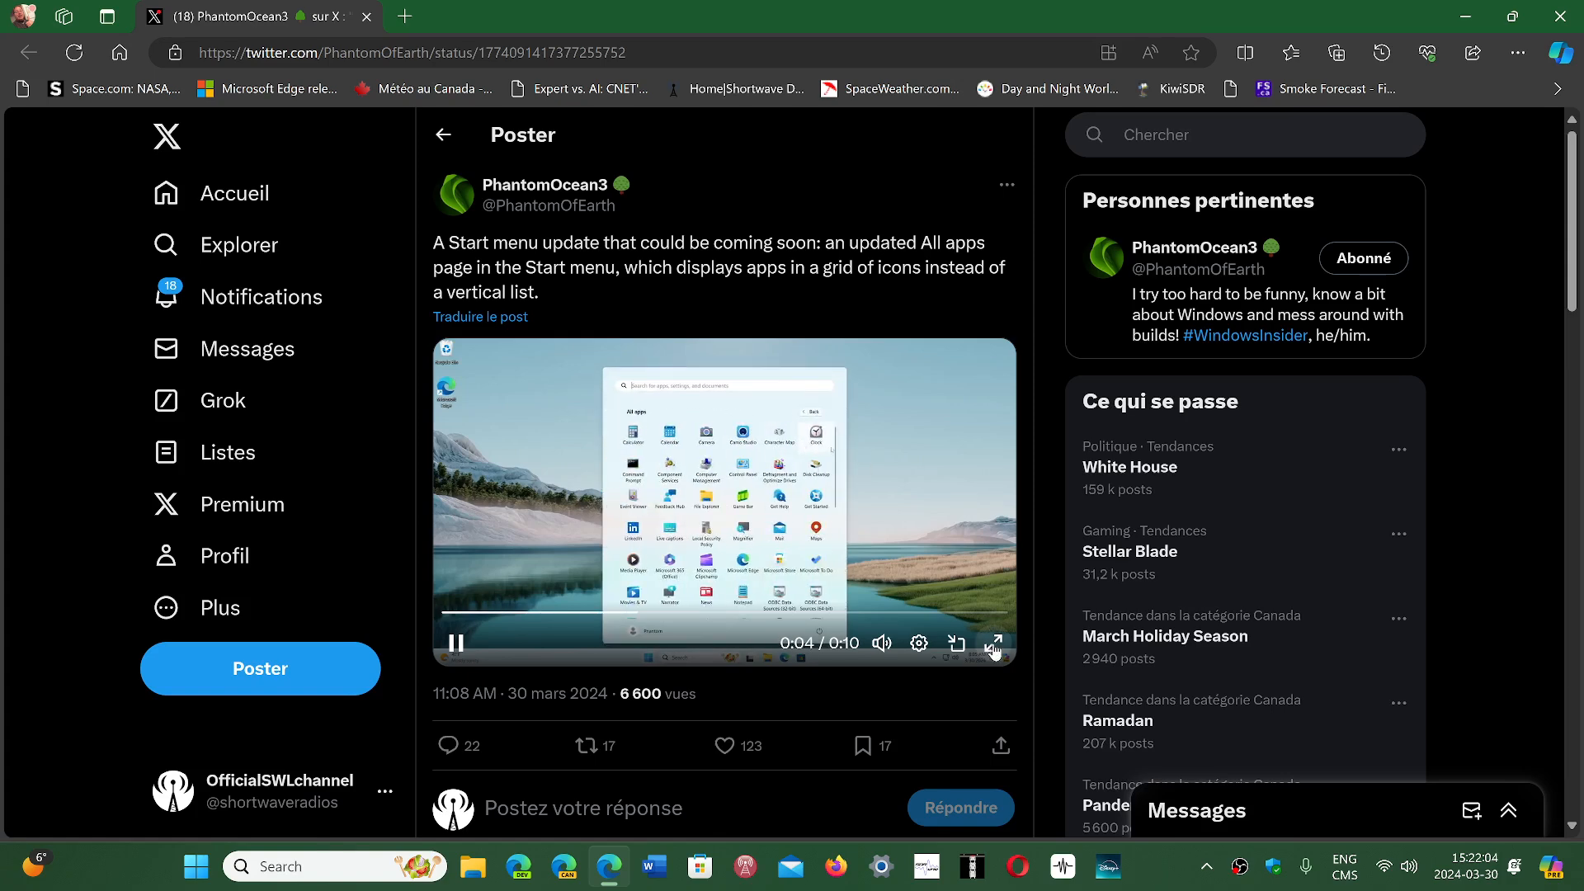
click(994, 644)
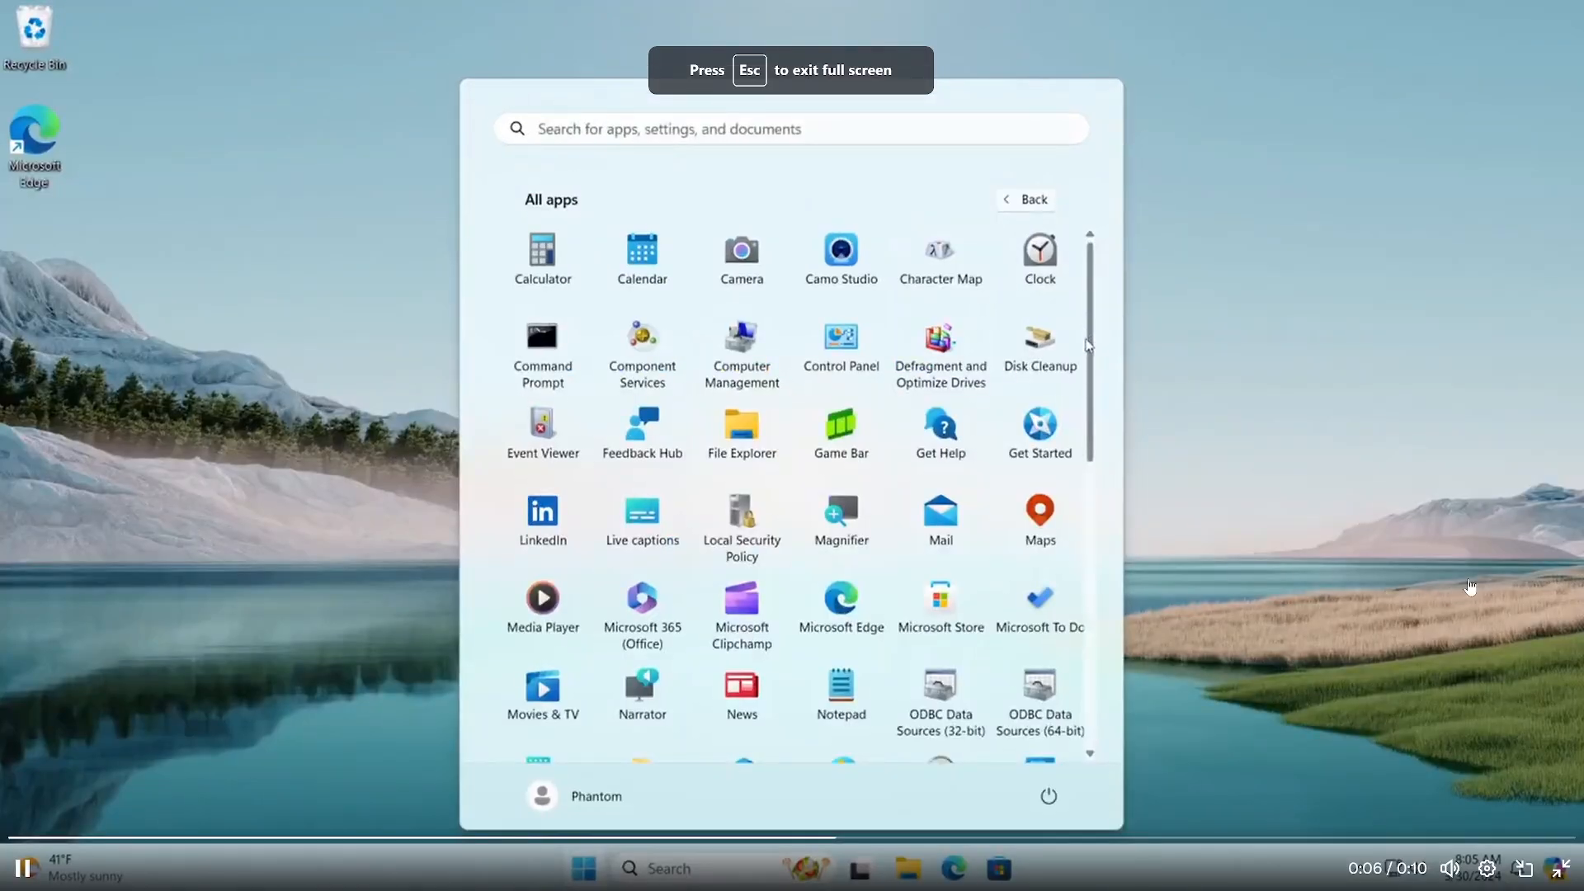
scroll(down, 3)
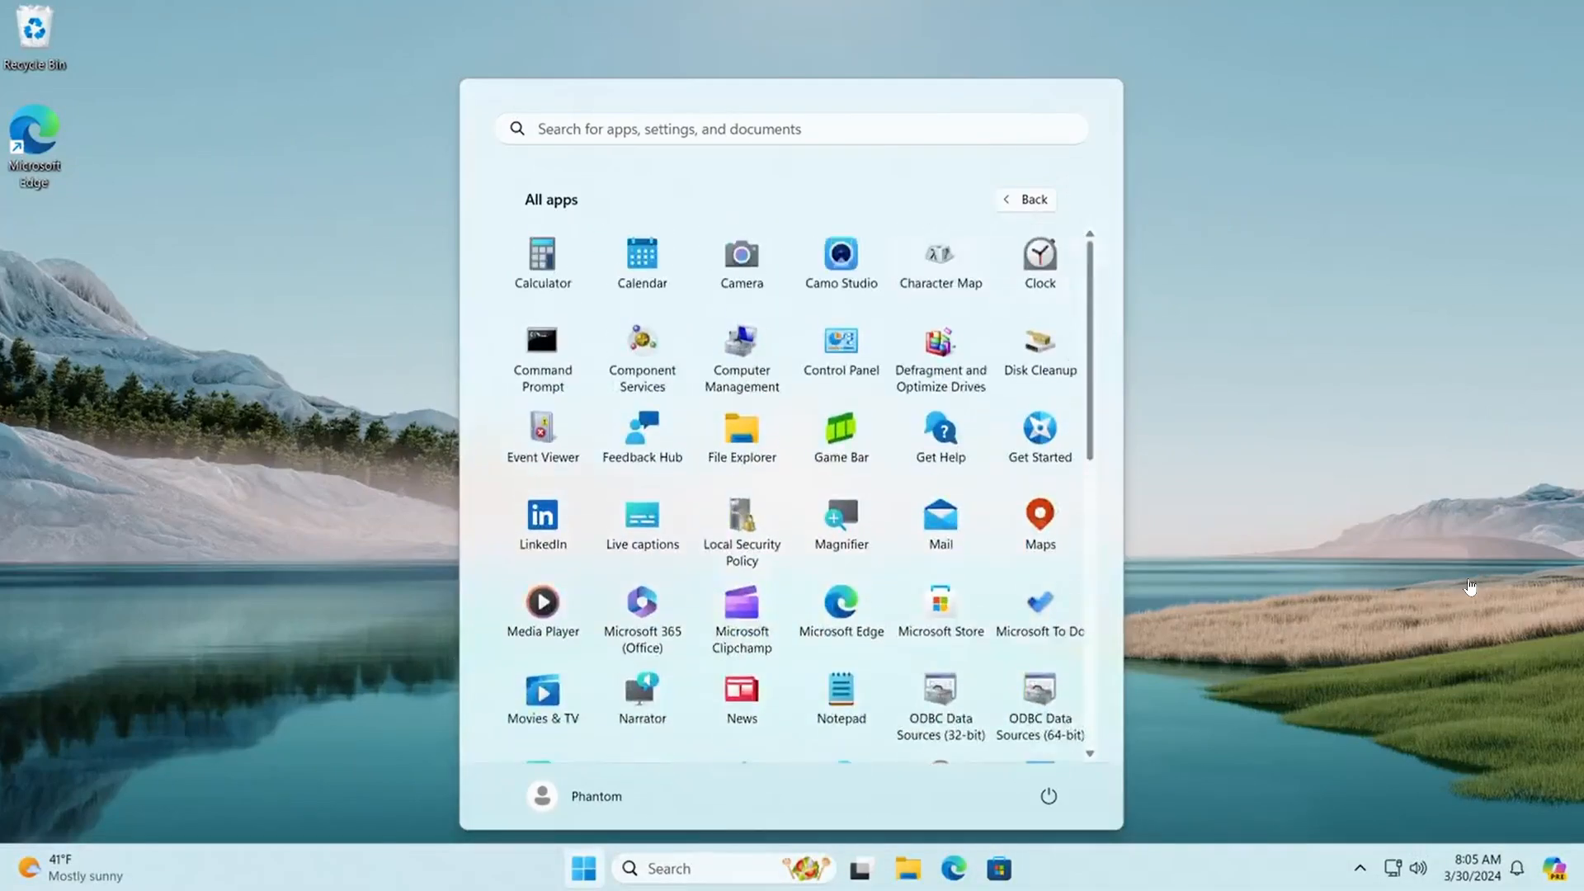
Watch the full-screen demo of the icon-grid All apps page scrolling and the Start menu closing.
click(1025, 200)
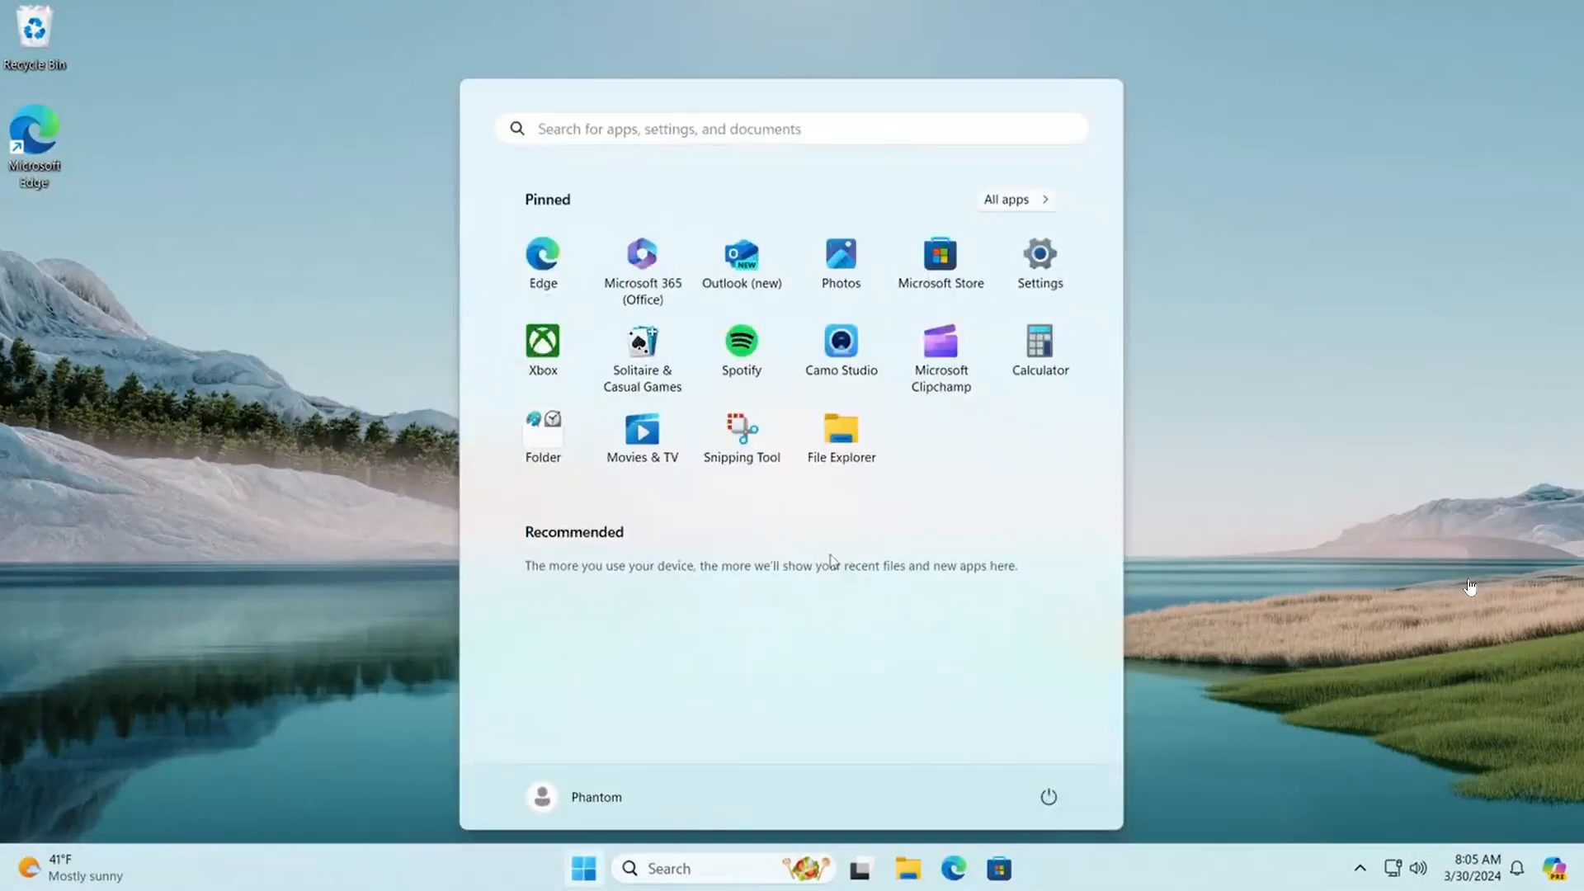
click(1005, 200)
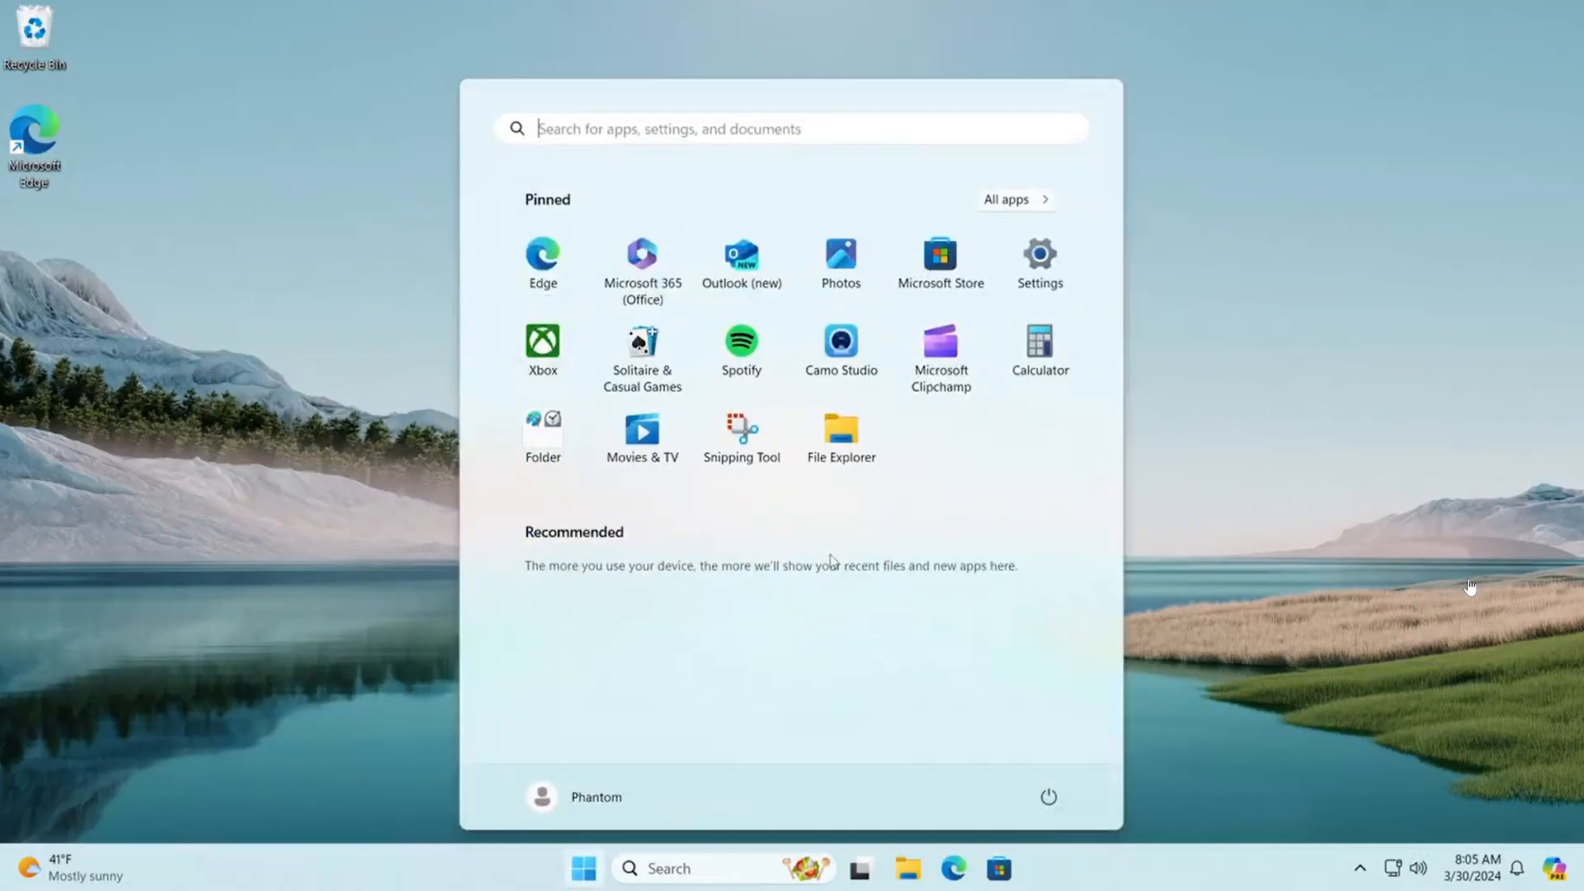
click(1005, 200)
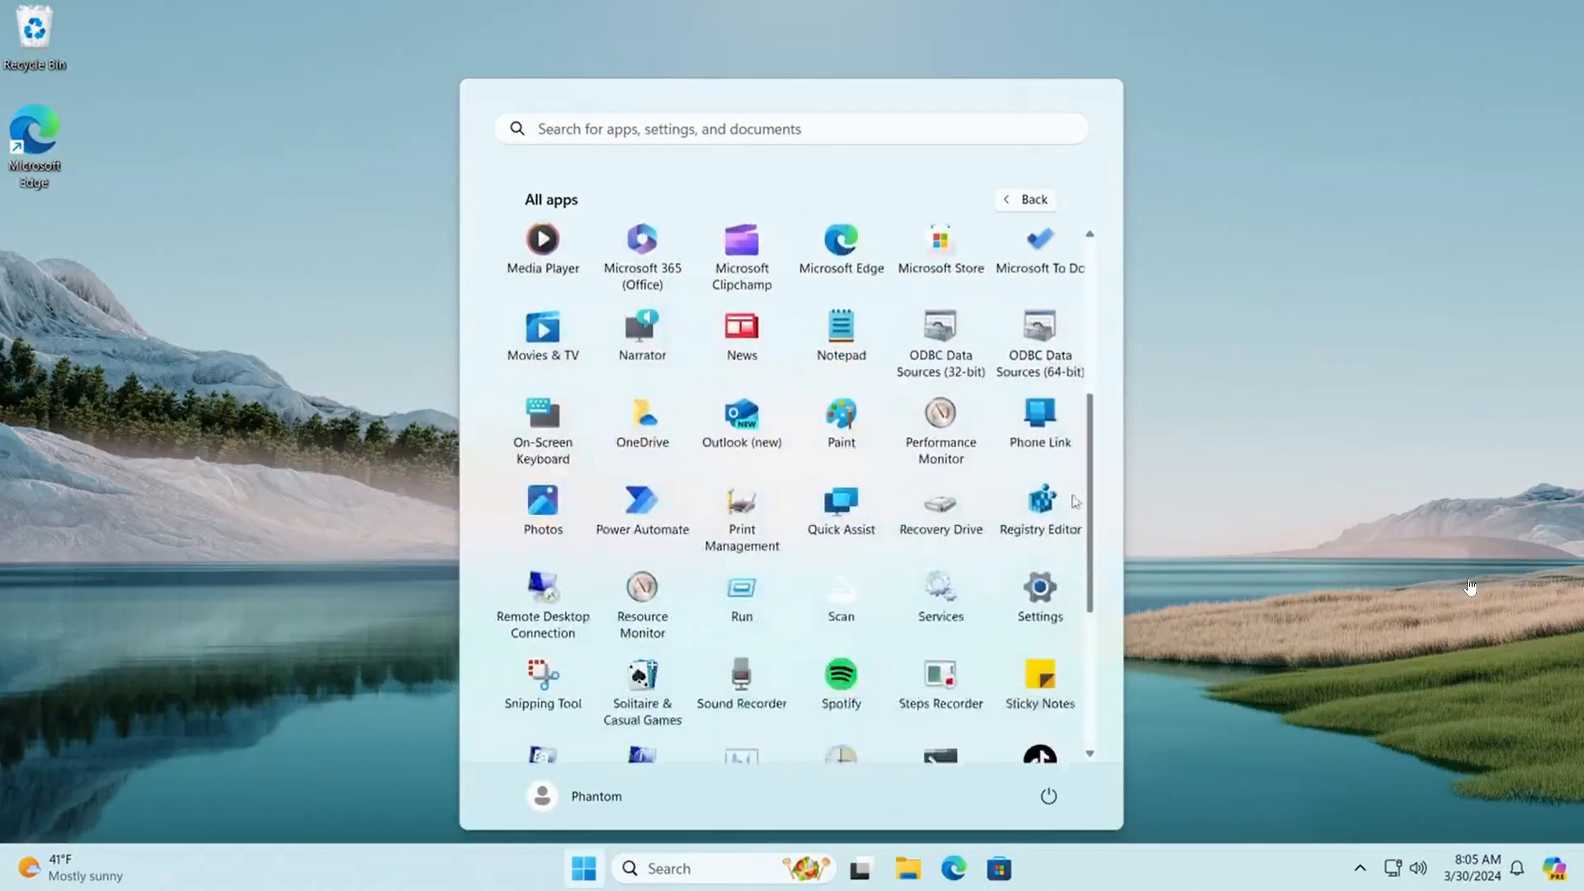
scroll(down, 3)
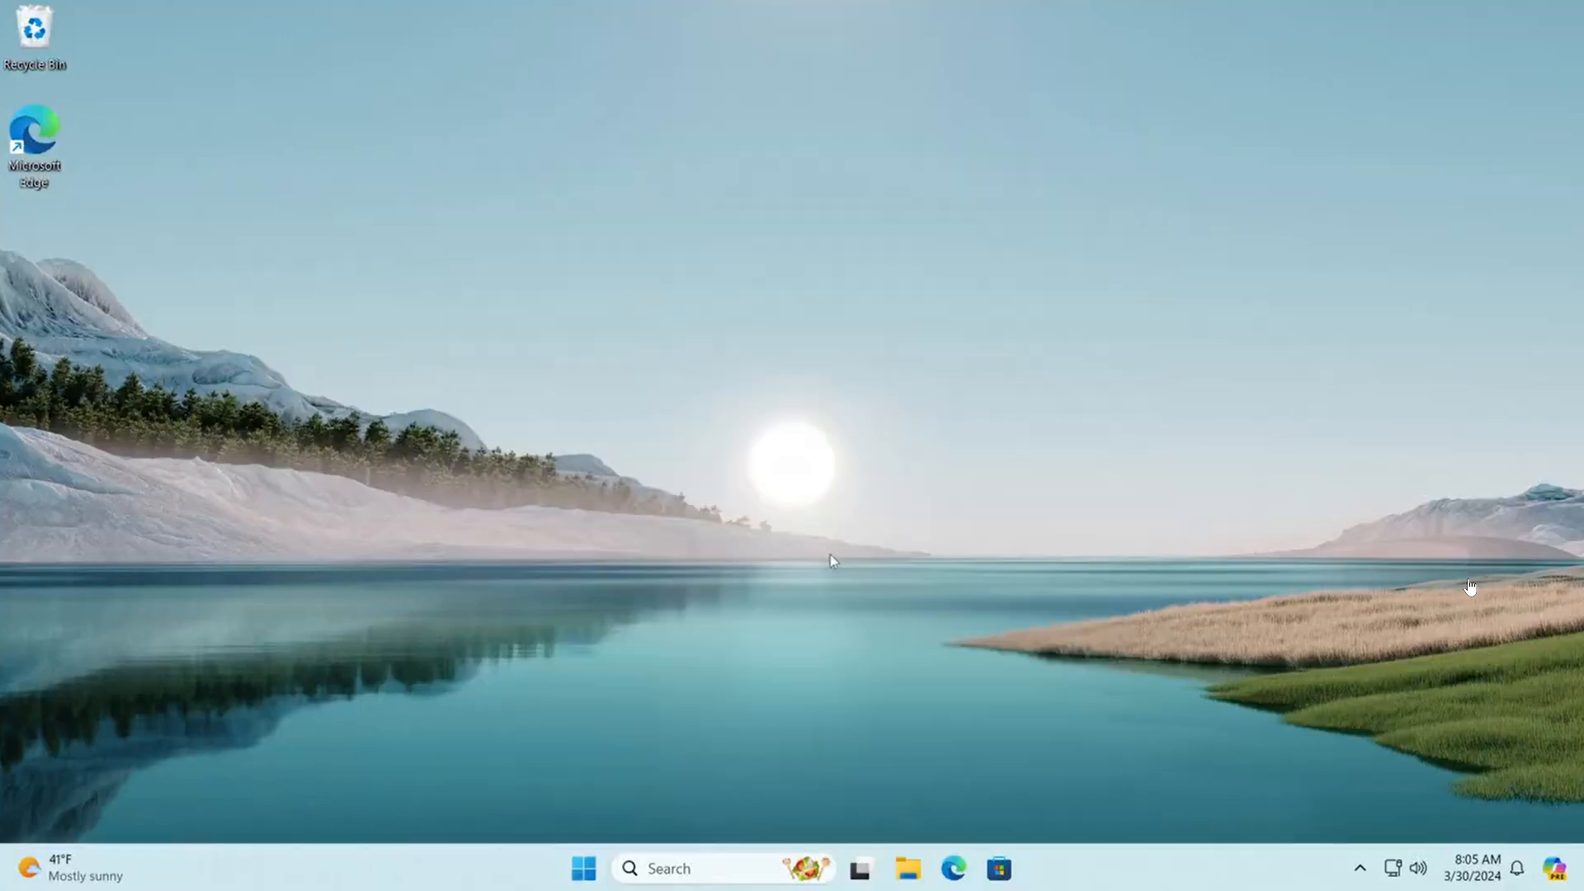
click(582, 868)
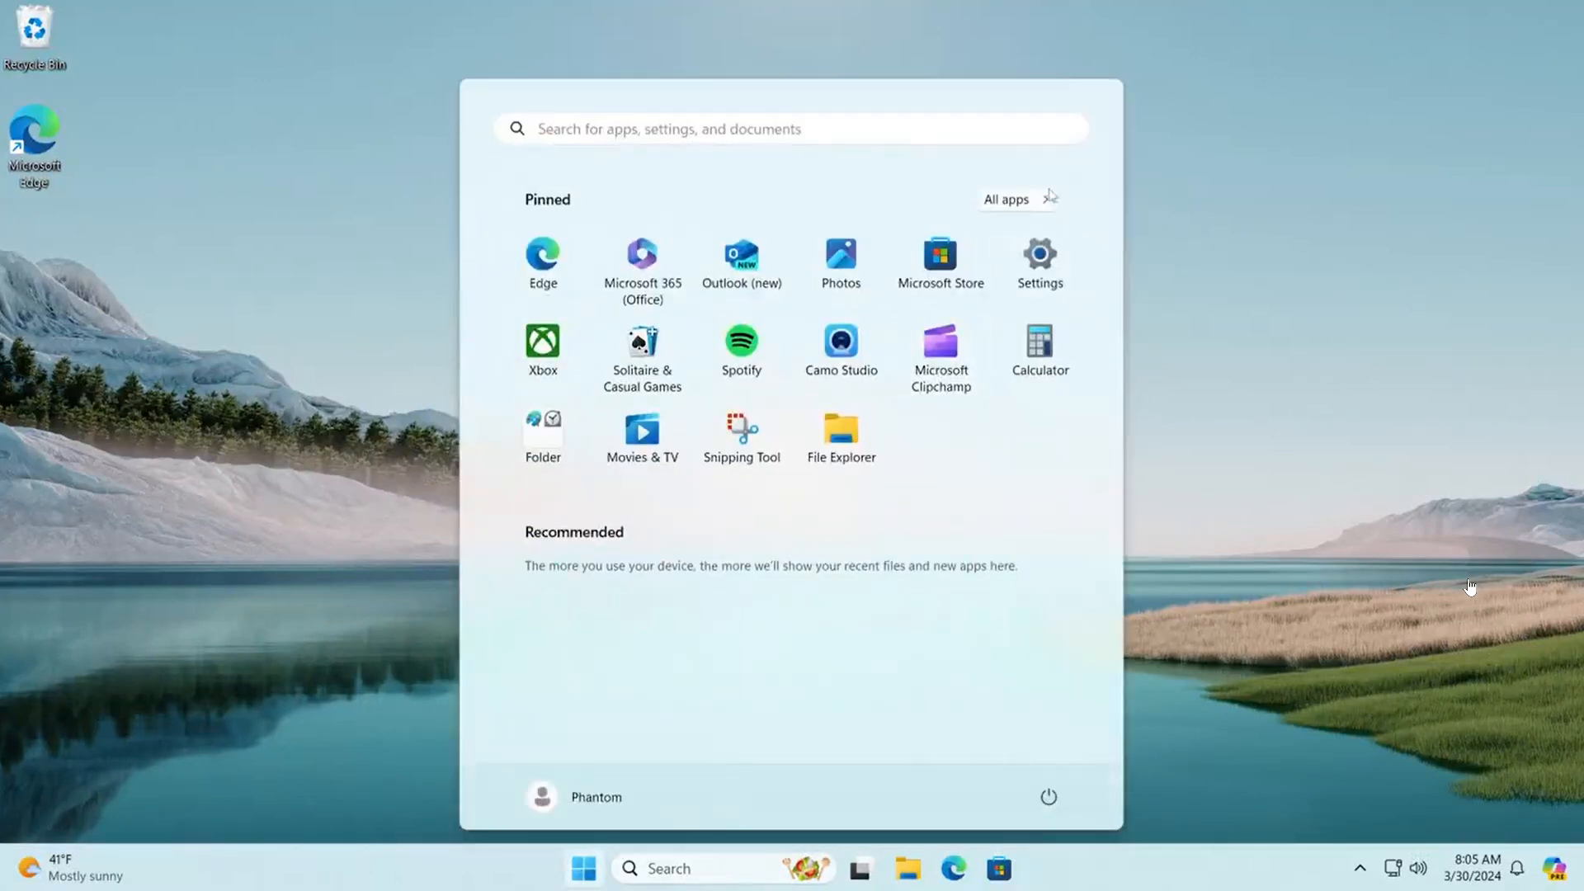
click(1005, 200)
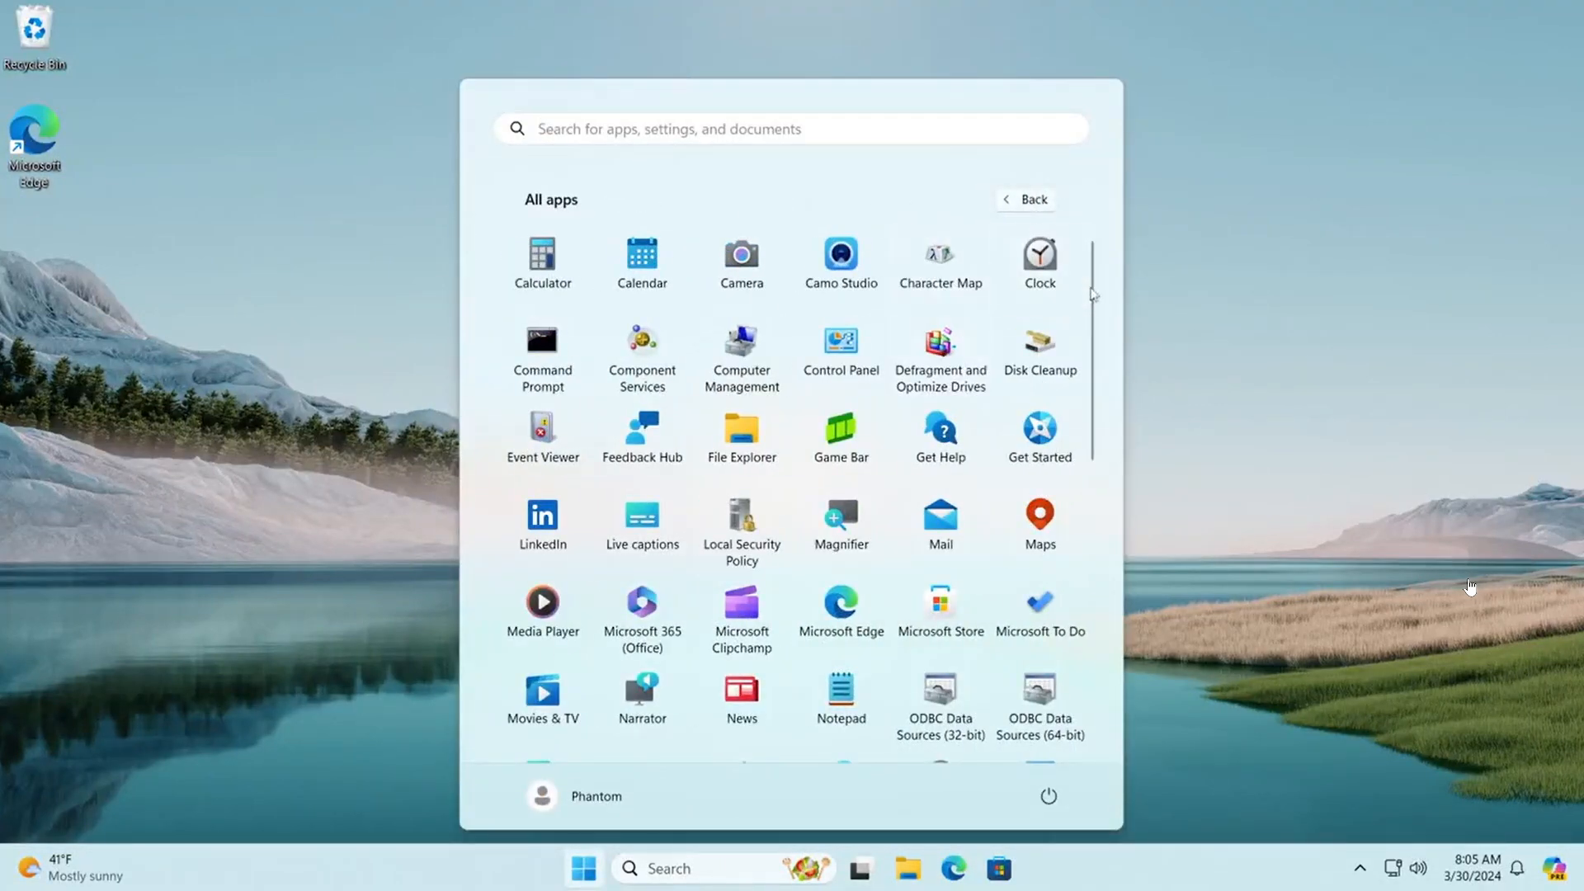
scroll(down, 3)
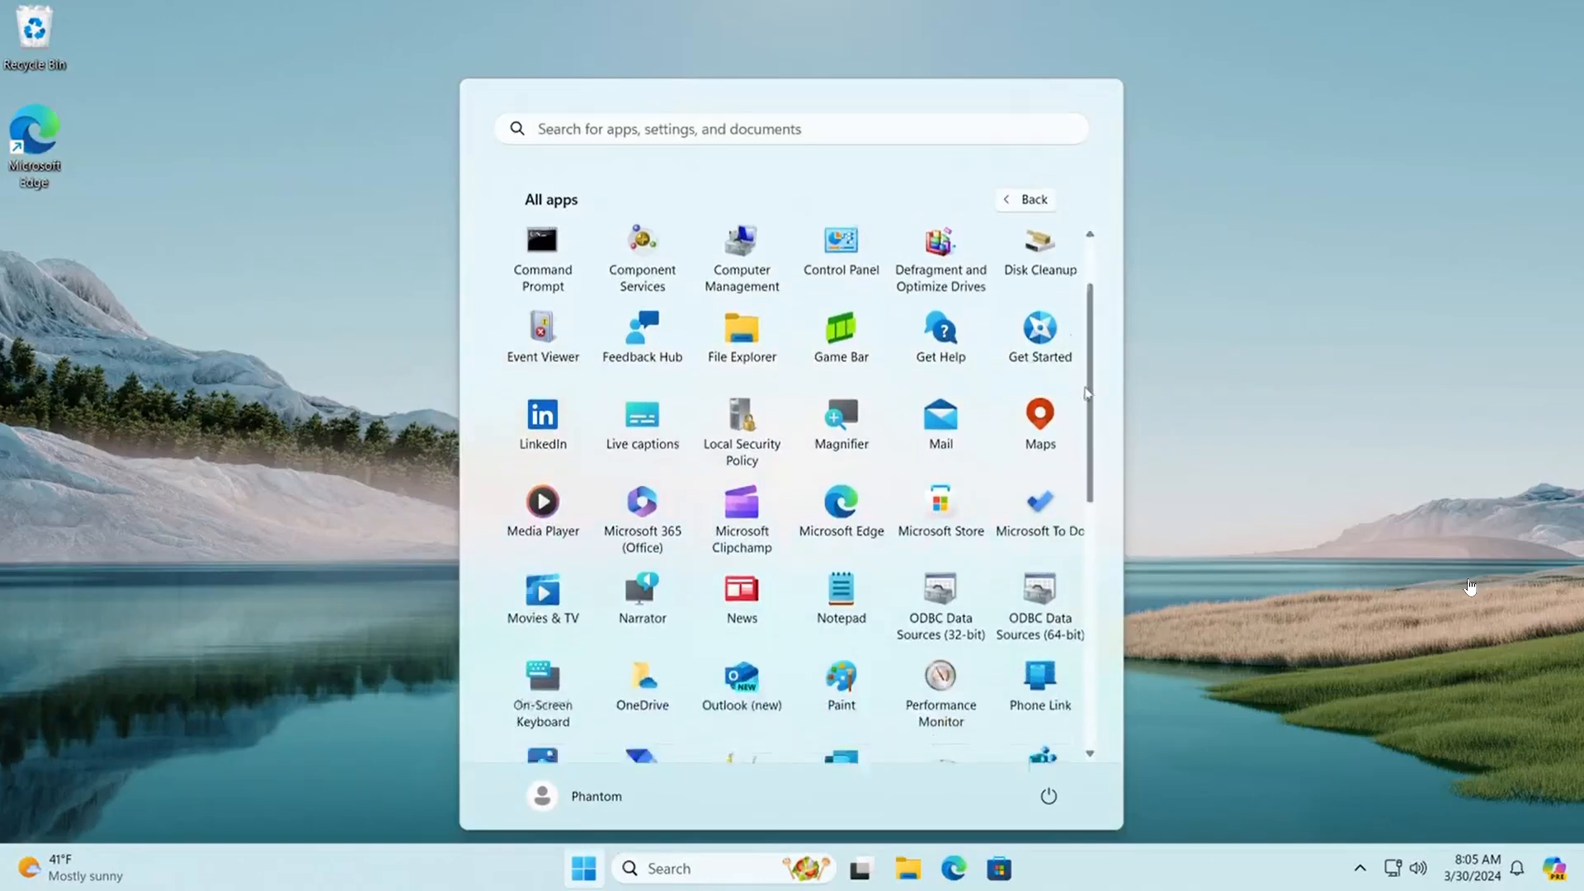
scroll(down, 3)
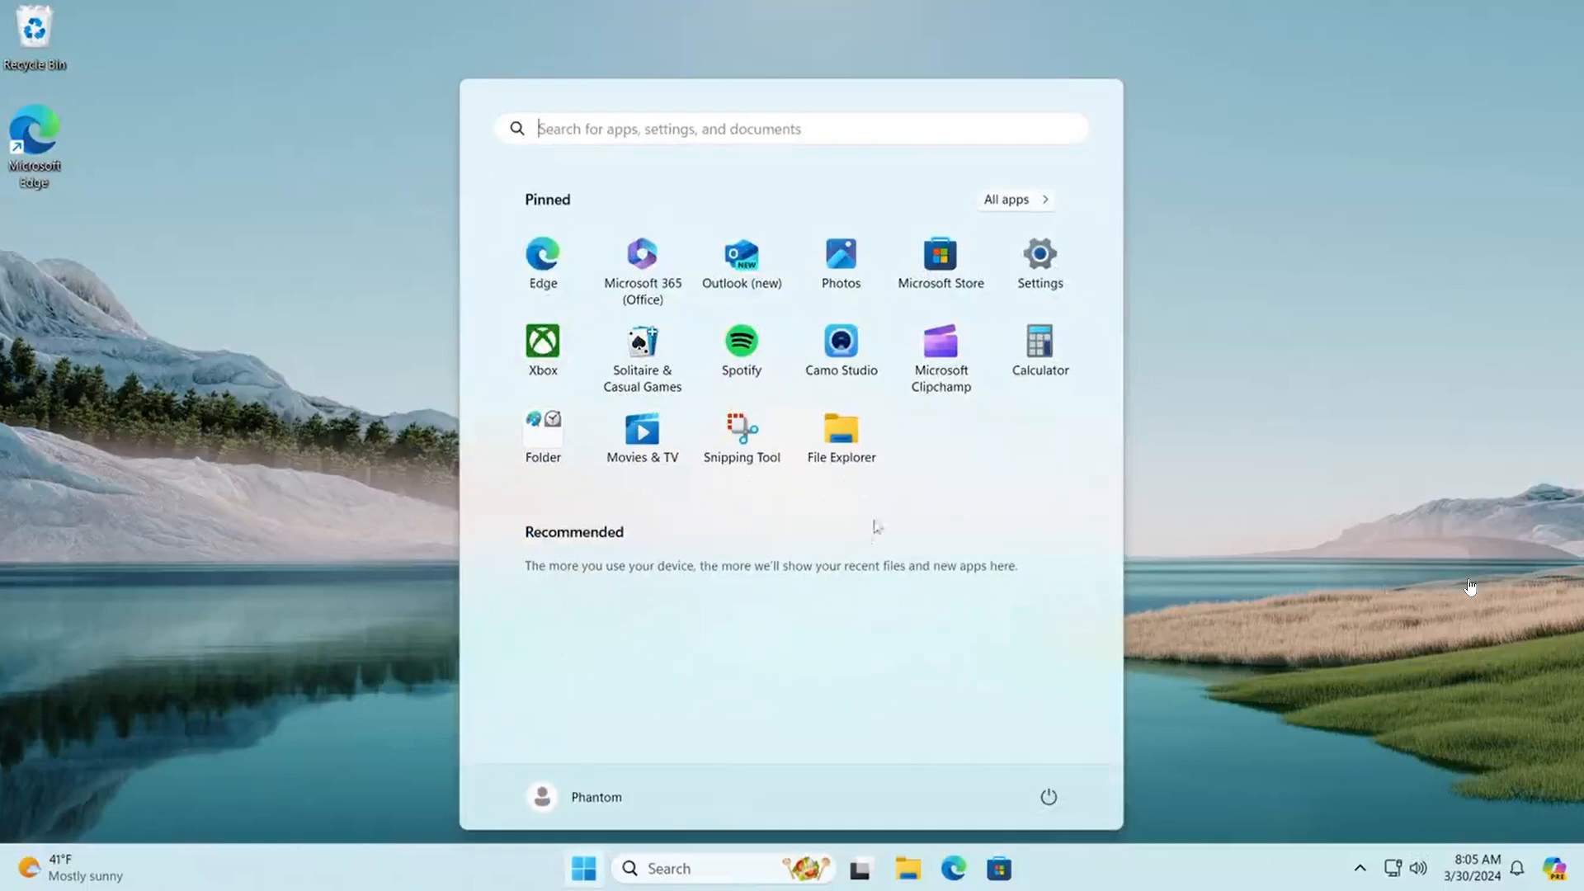
click(1009, 200)
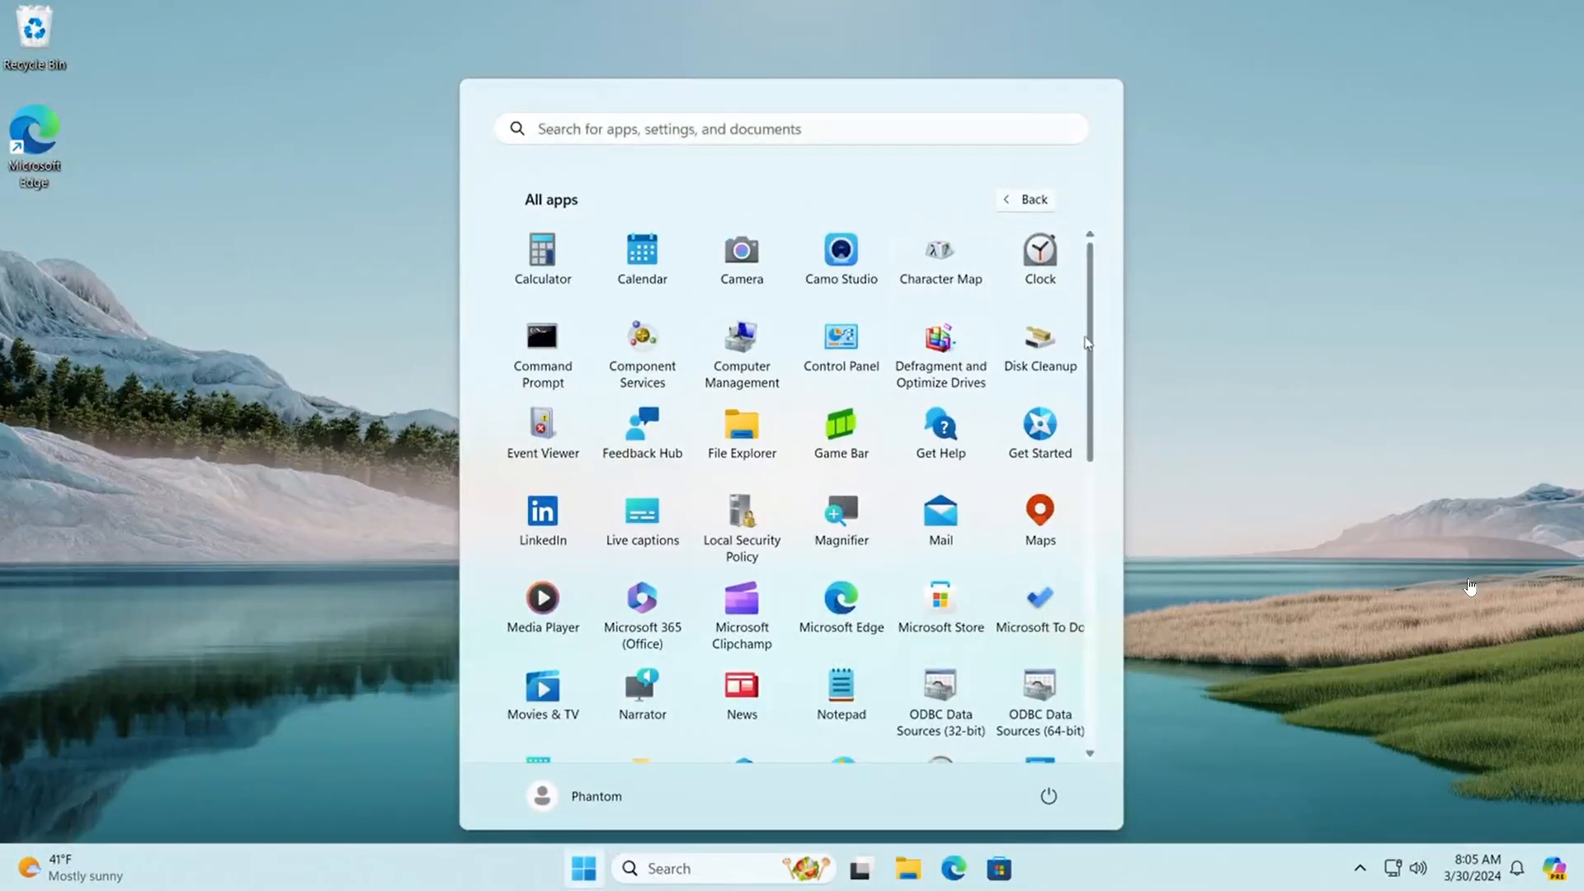
scroll(down, 3)
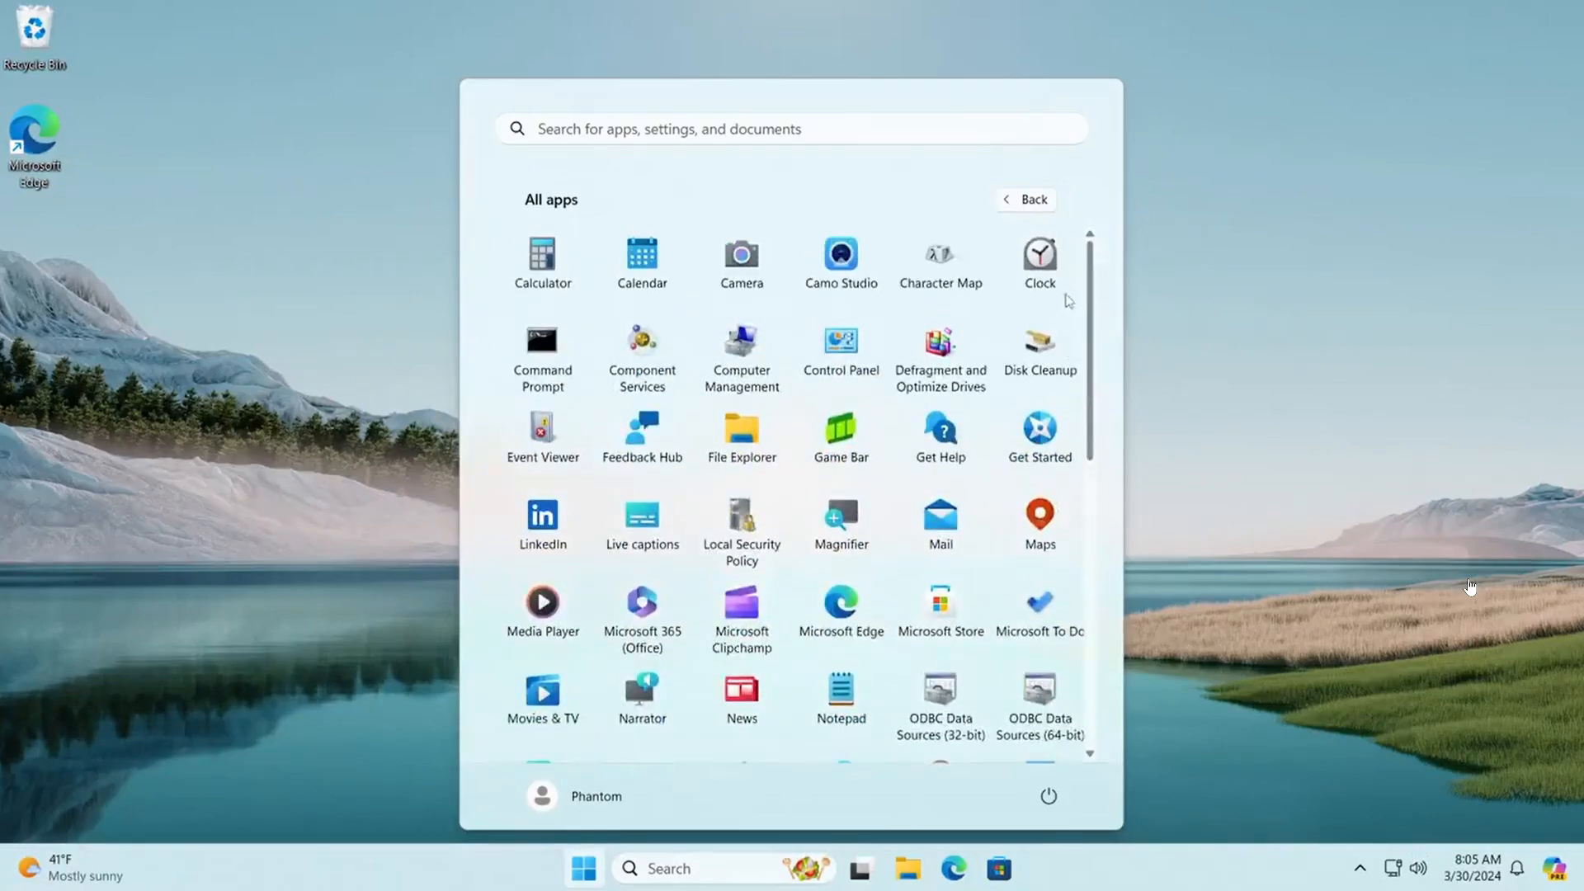
click(1024, 200)
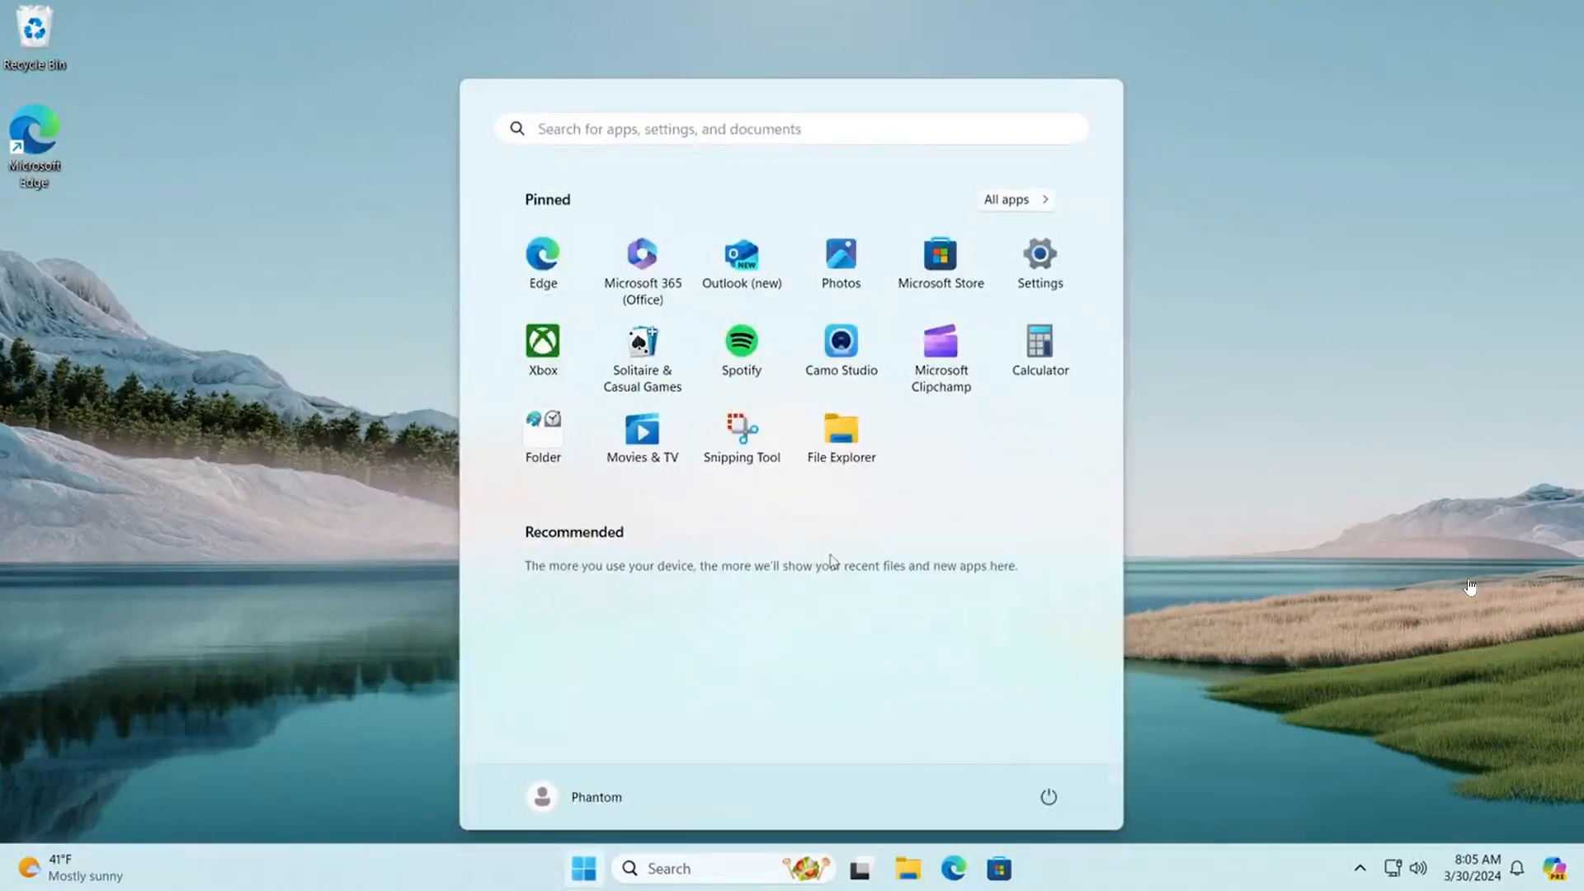
click(1013, 200)
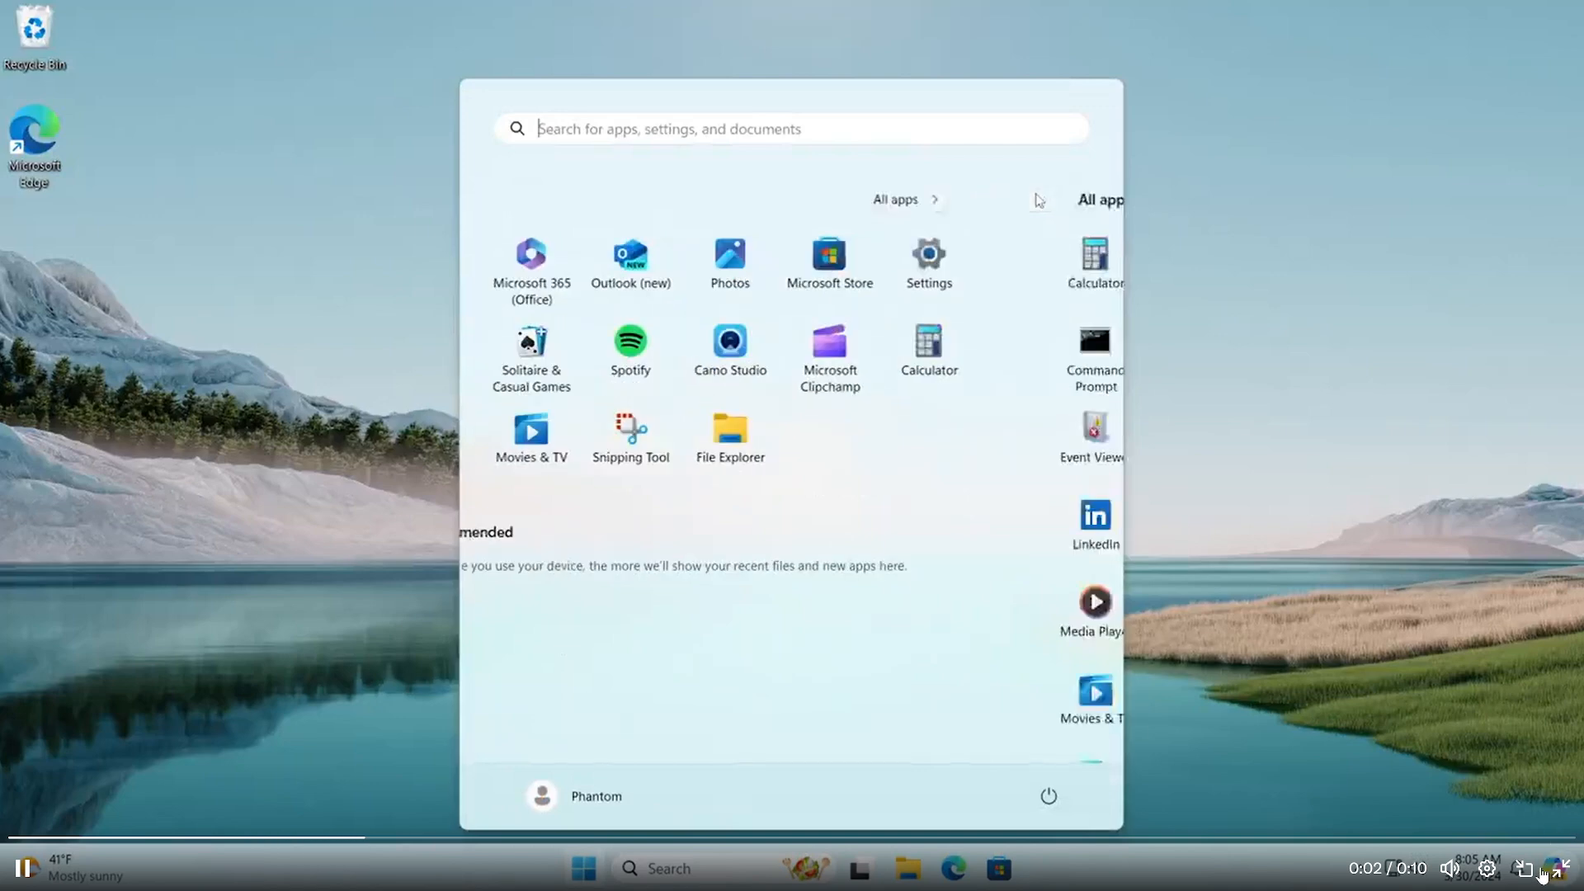
click(893, 200)
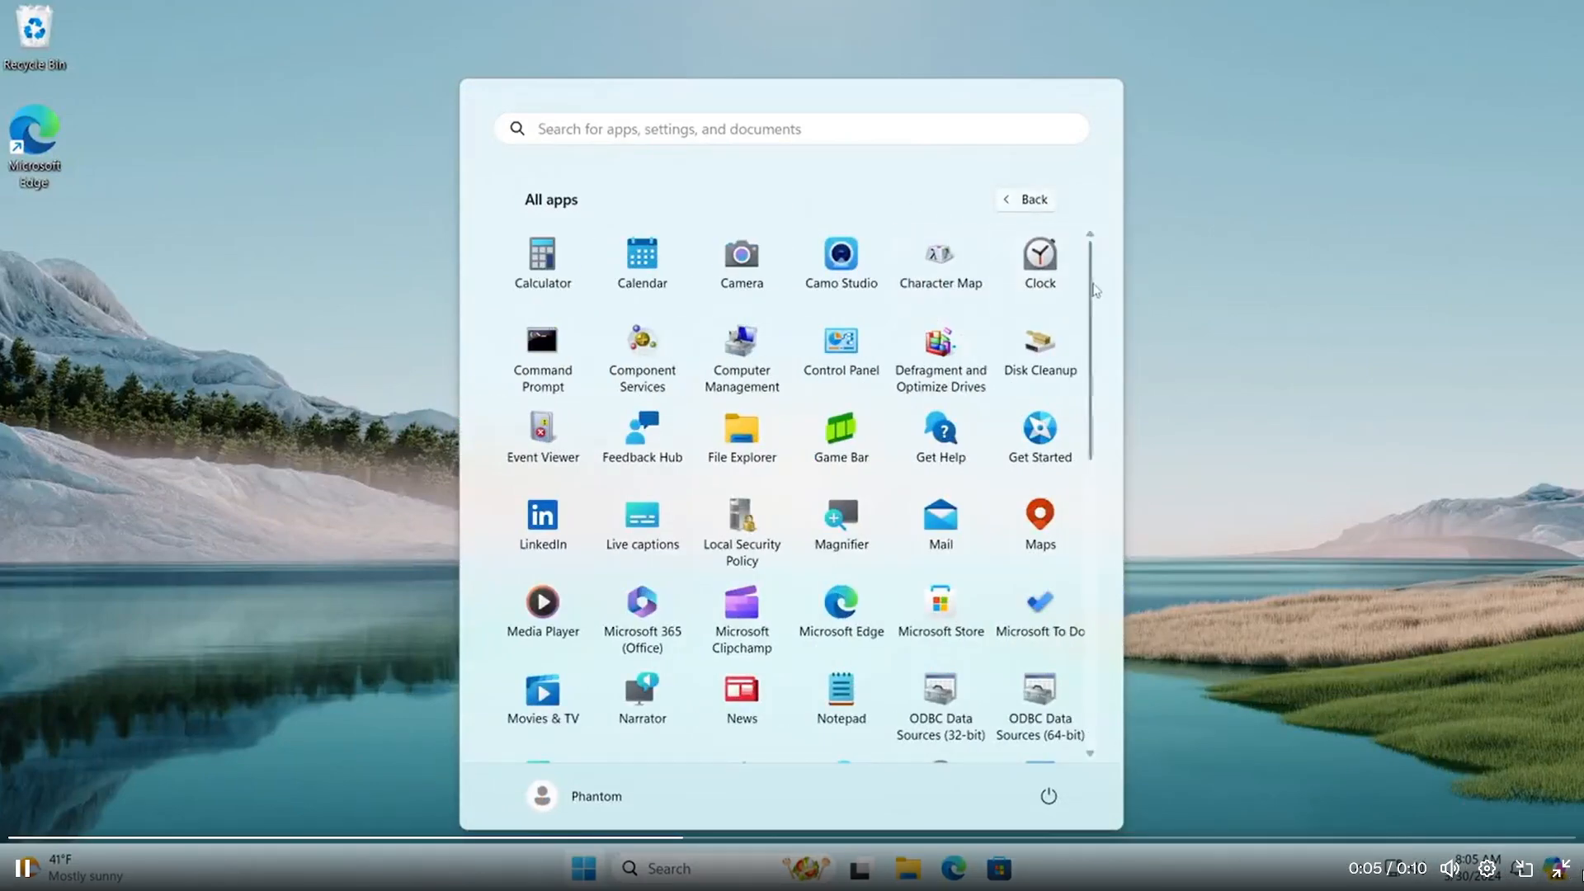
scroll(down, 3)
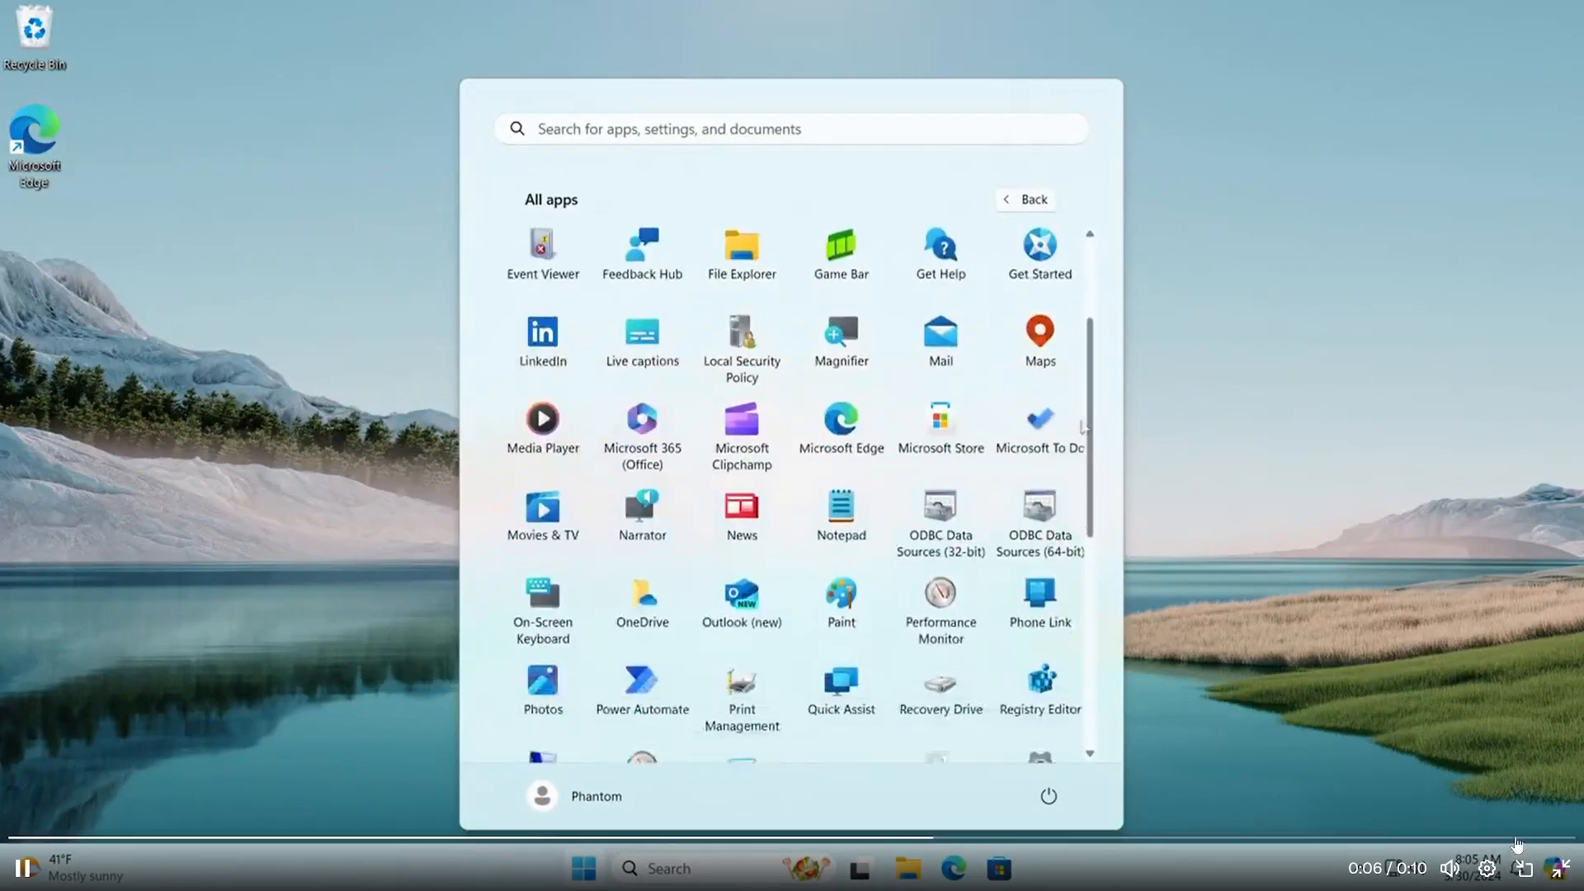
scroll(down, 3)
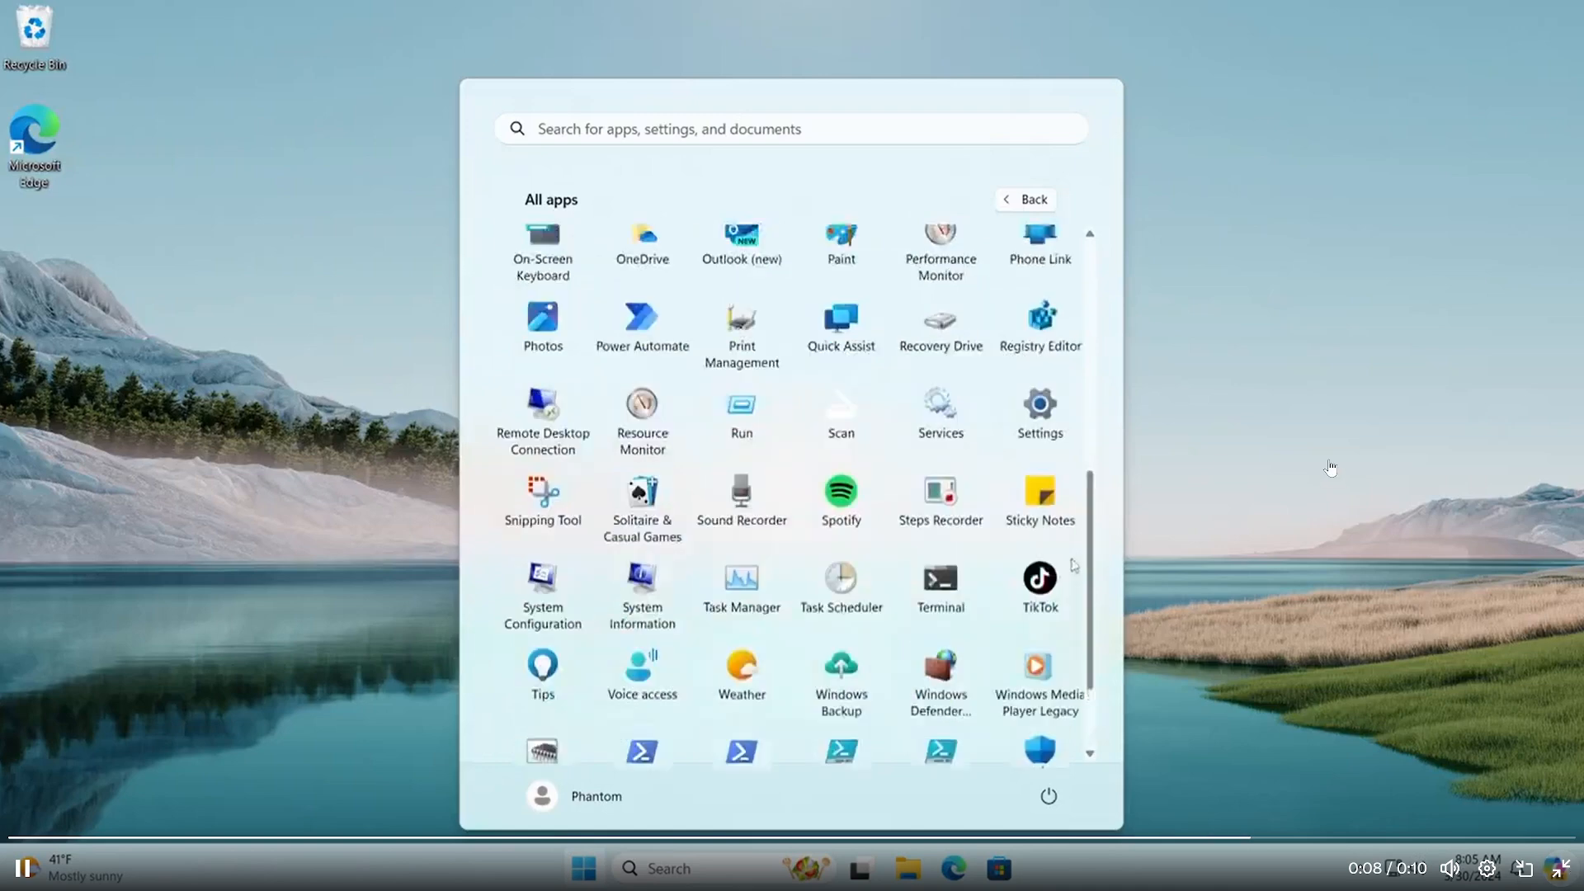
scroll(up, 3)
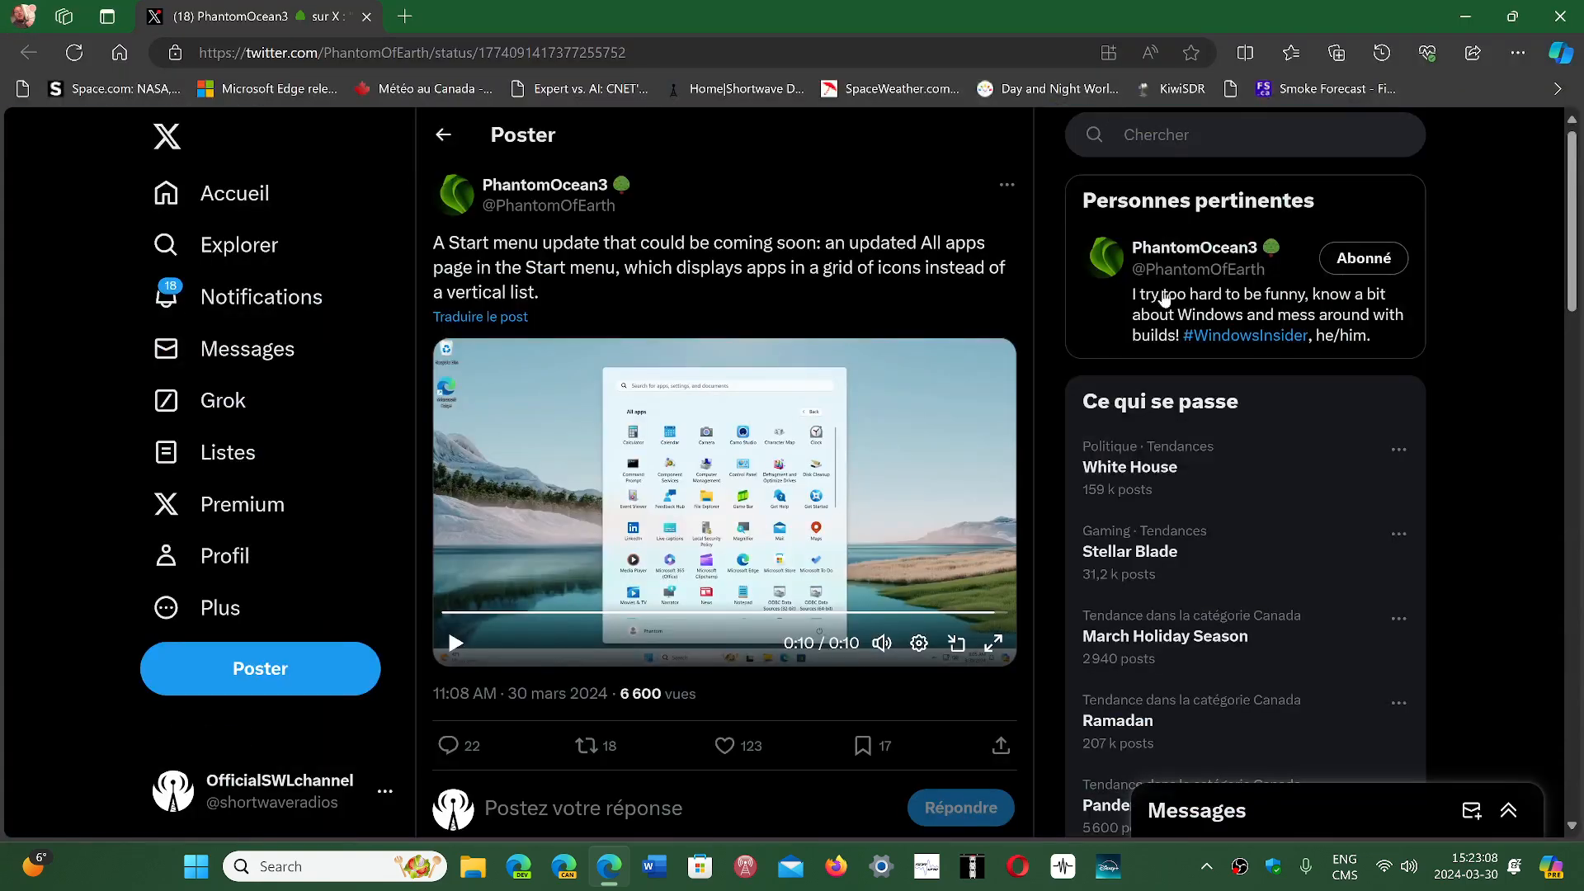
mouse_move(1041, 593)
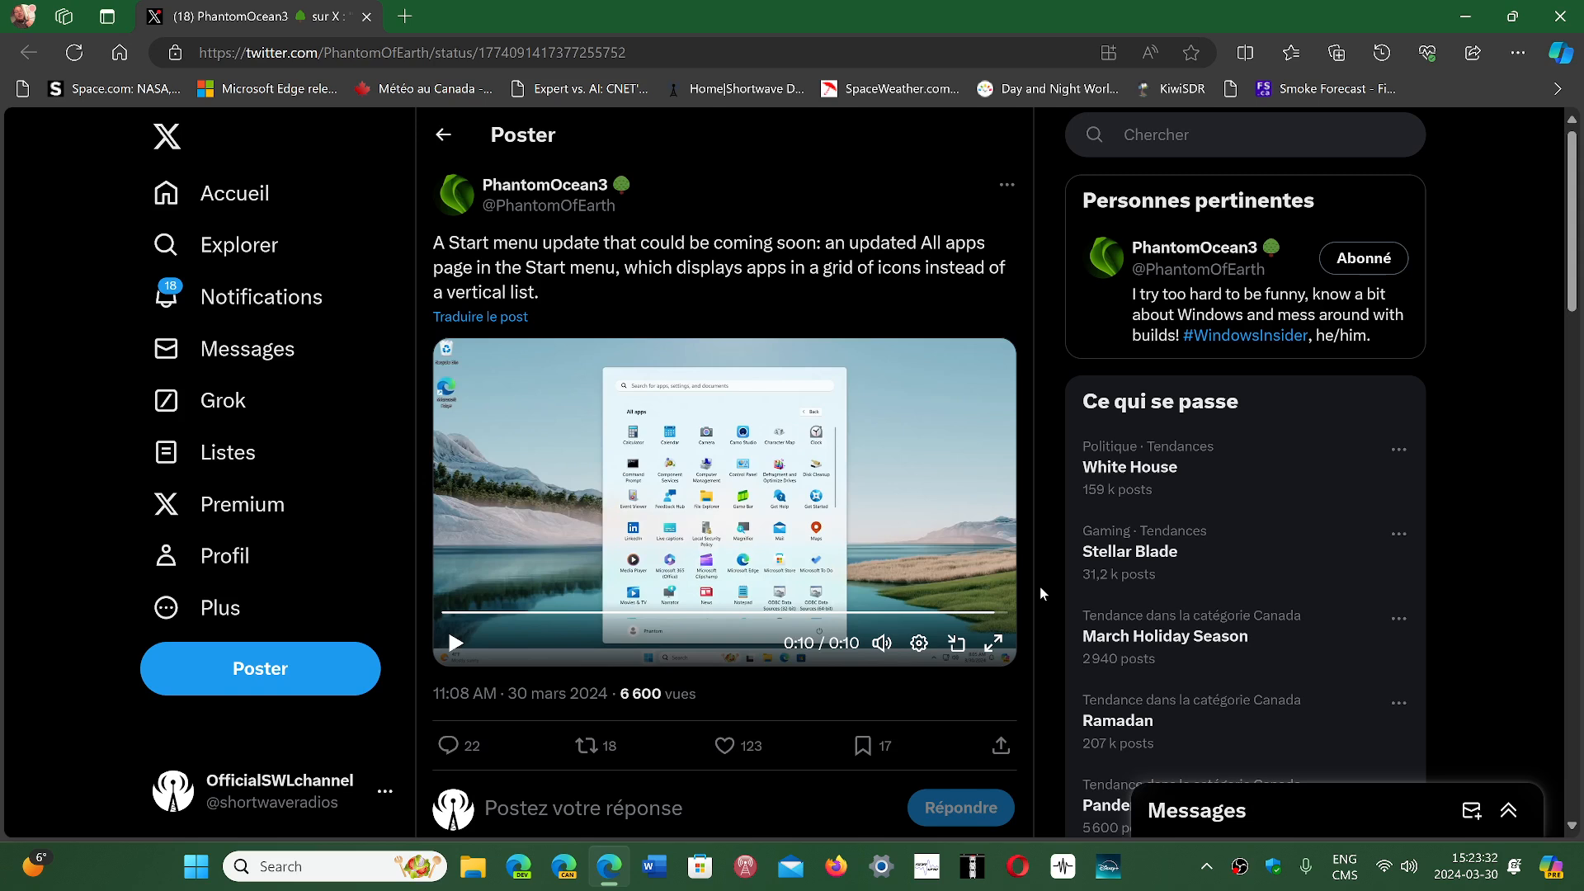
mouse_move(1054, 497)
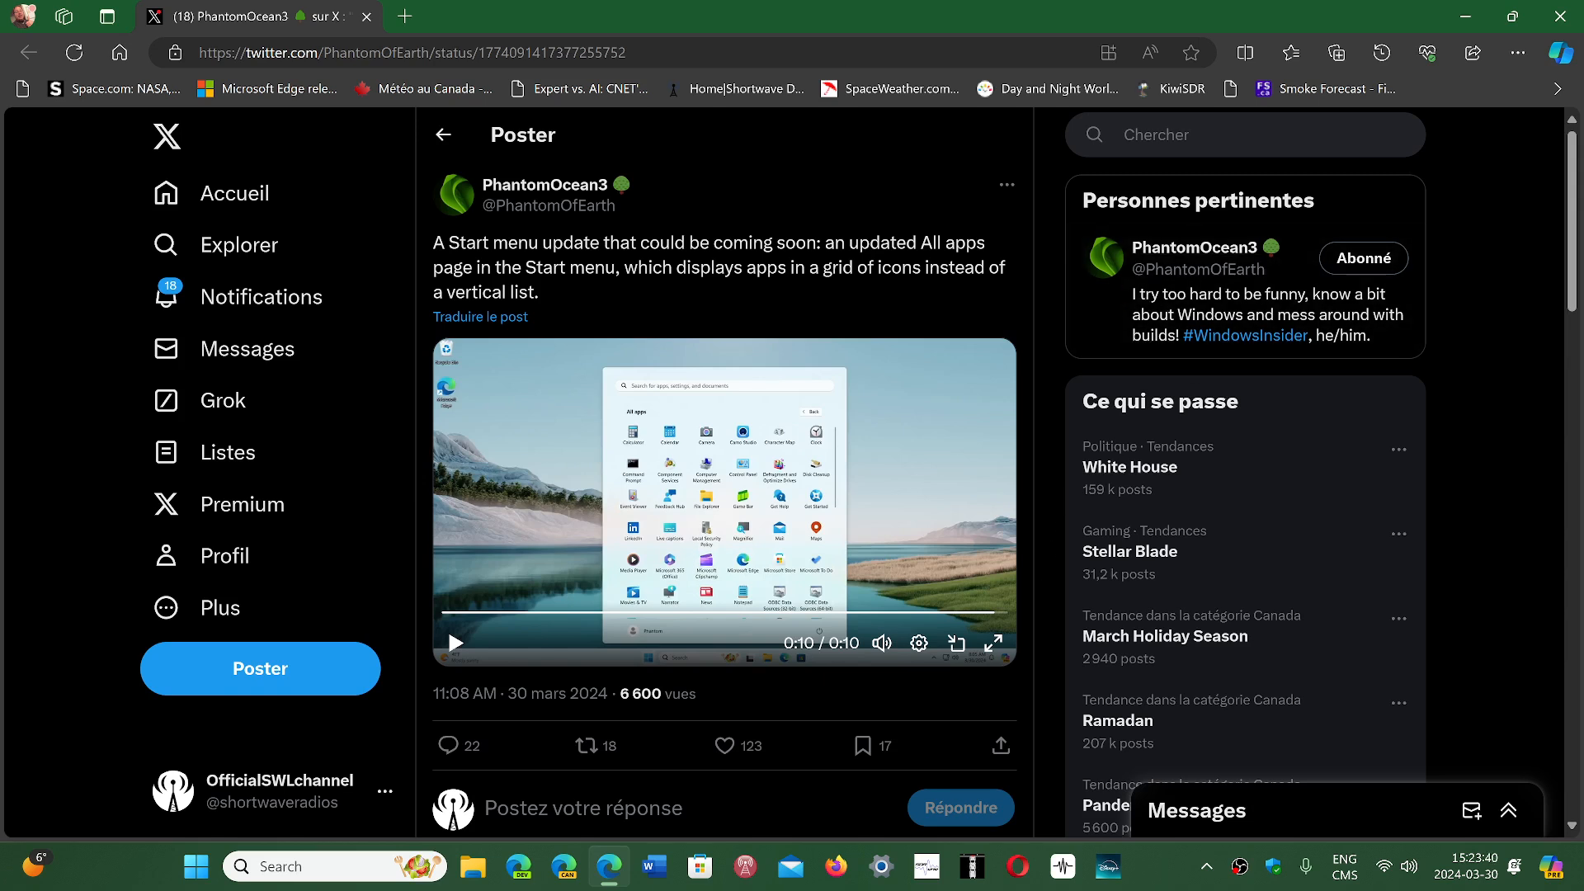
mouse_move(1221, 101)
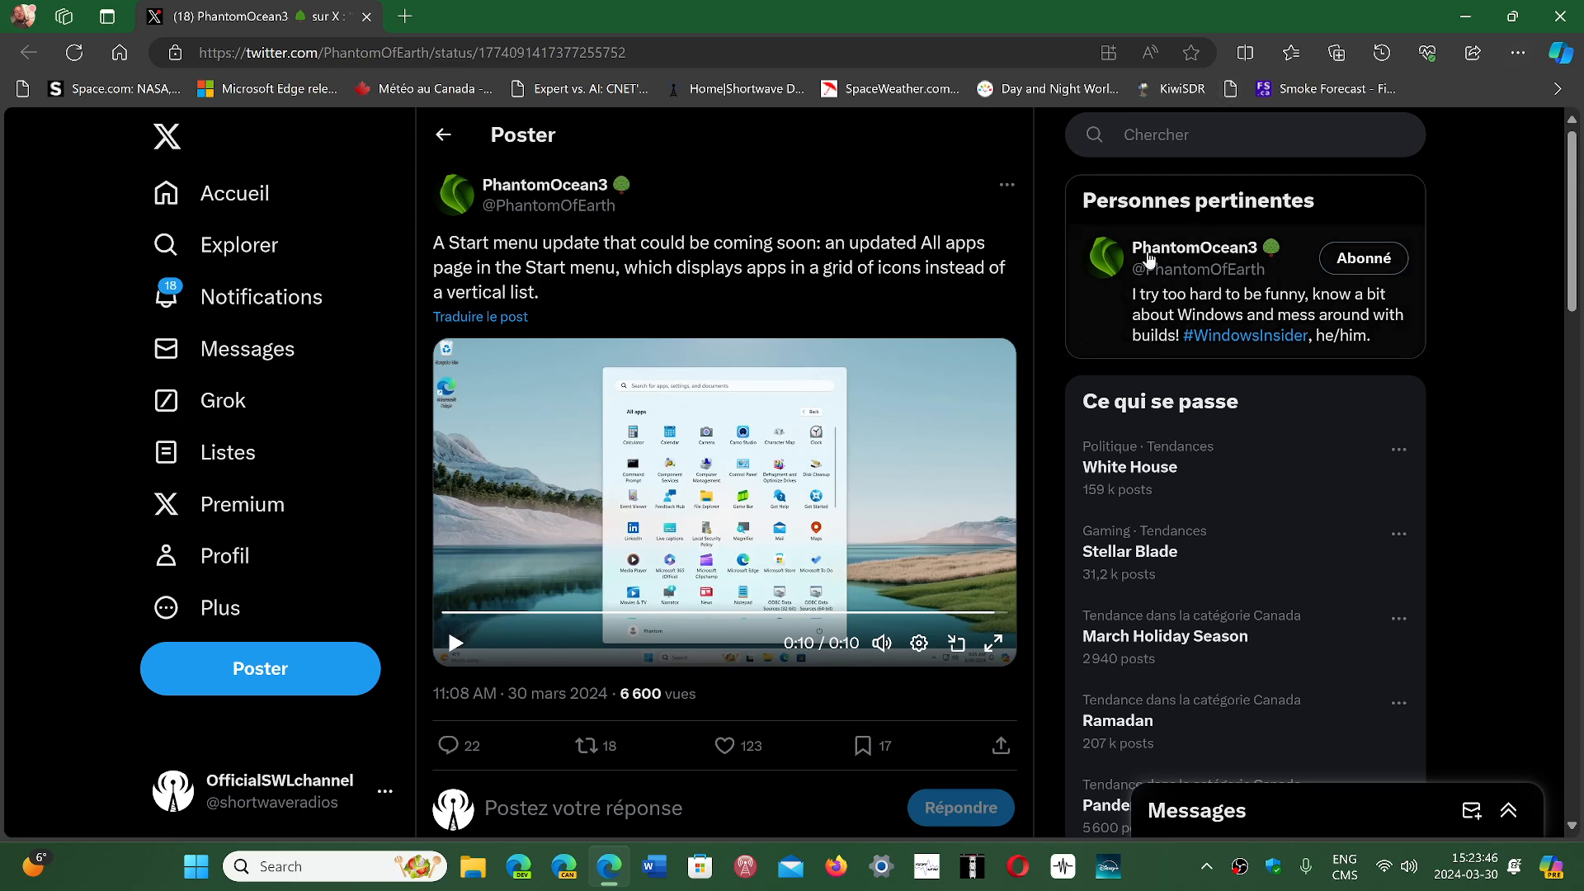
Minimize the Edge window, leaving the aurora desktop showing.
click(1465, 17)
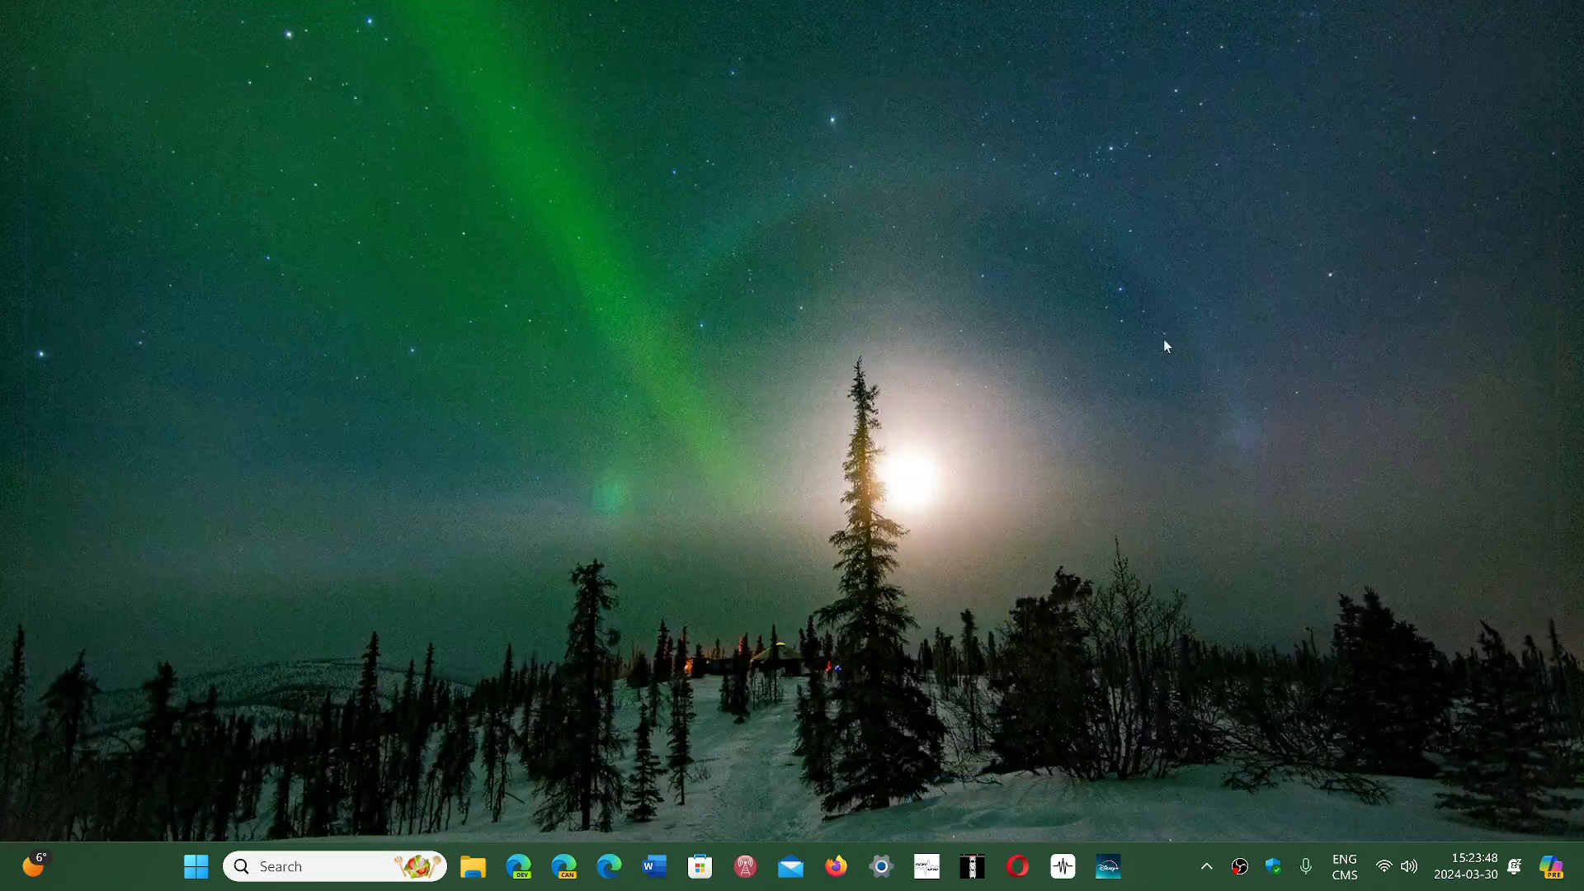